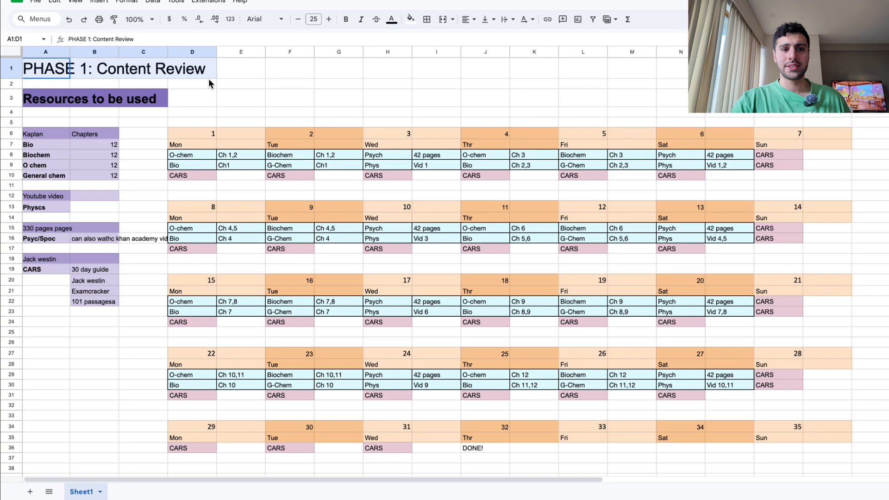
Select the day 3 cell, the Mon label and the day 1 study block.
scroll("down", 3)
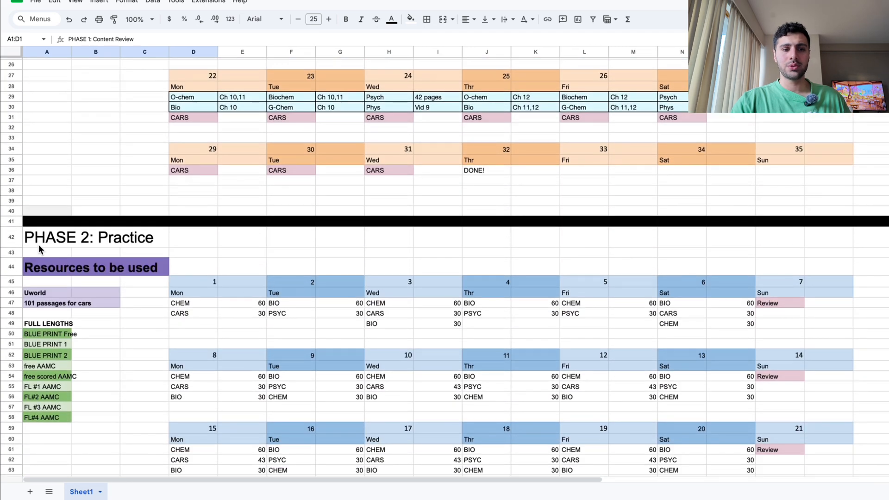
scroll("down", 3)
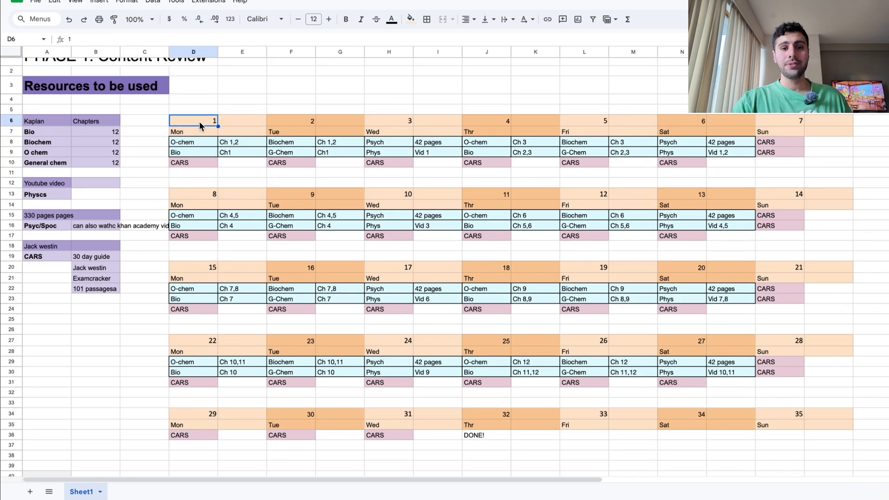
left_click(437, 121)
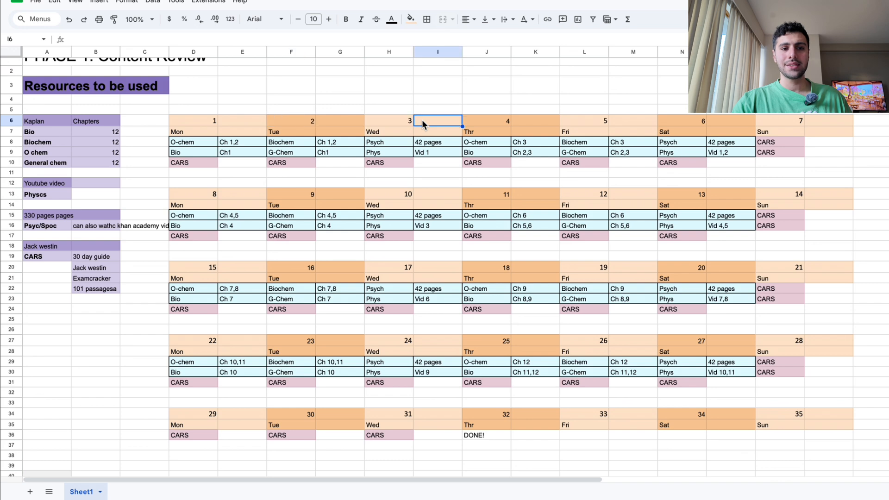
left_click(186, 131)
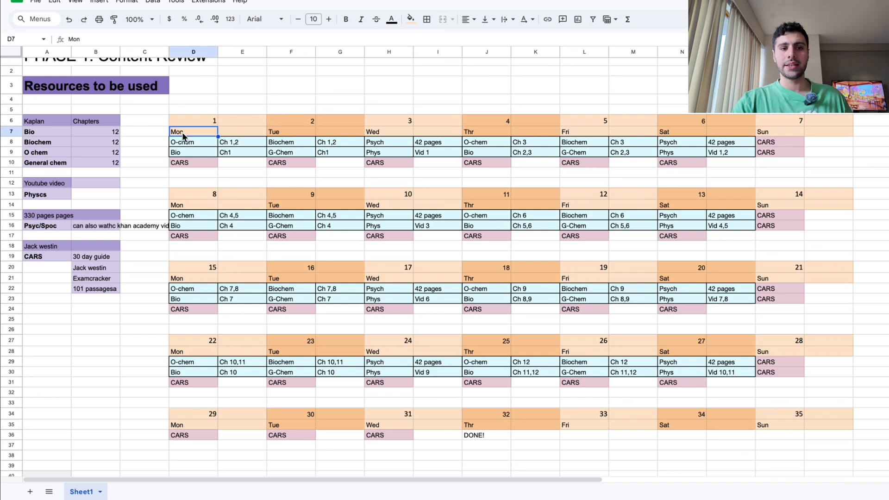
left_click(291, 132)
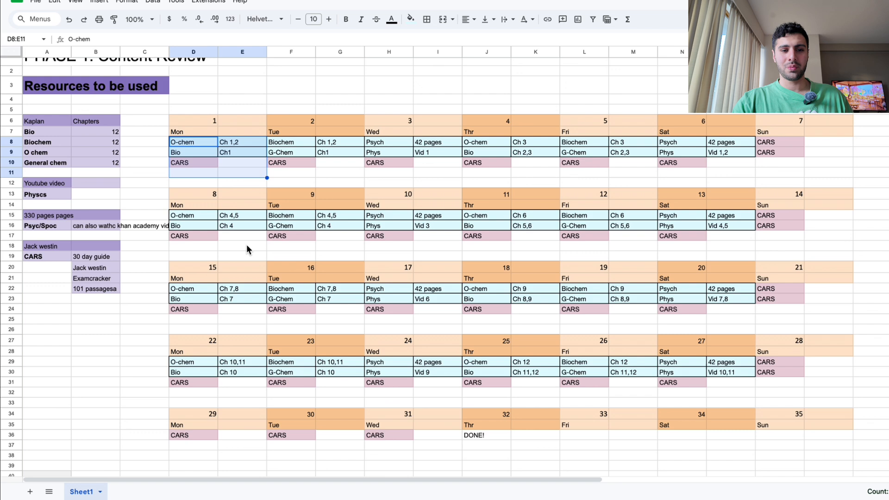
Select the whole Phase 1 resources list, then an empty cell.
scroll("up", 3)
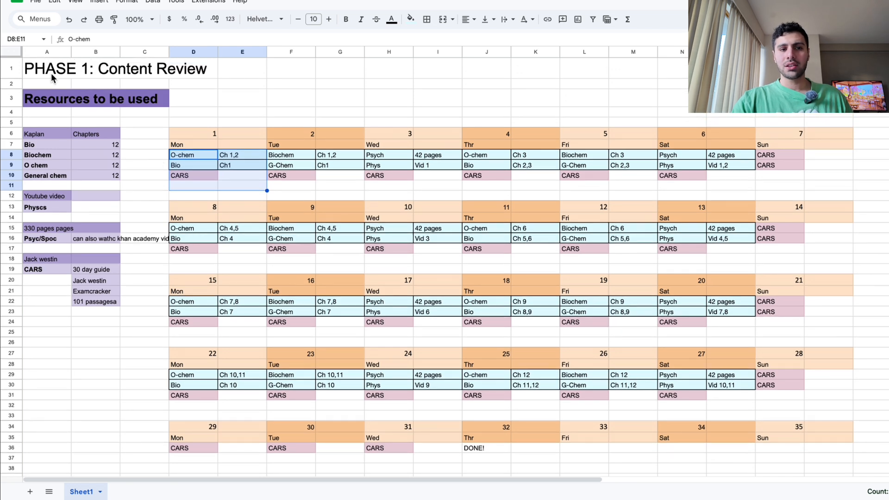
mouse_move(100, 73)
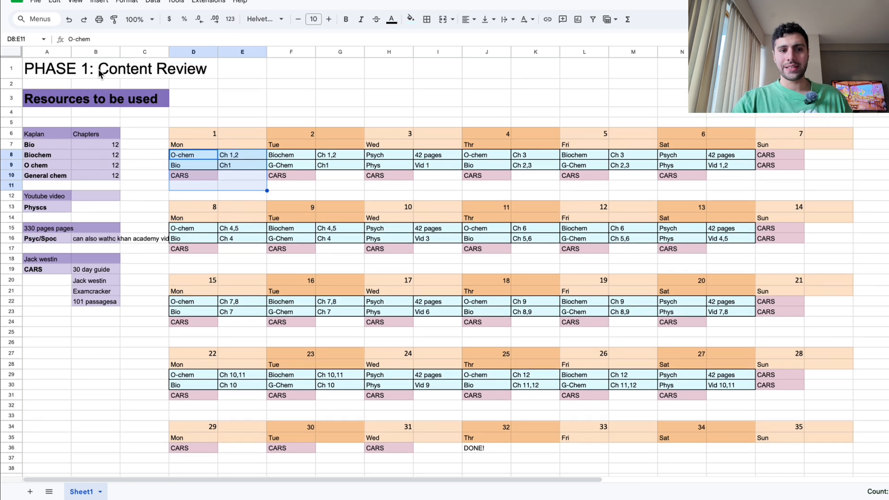
mouse_move(233, 115)
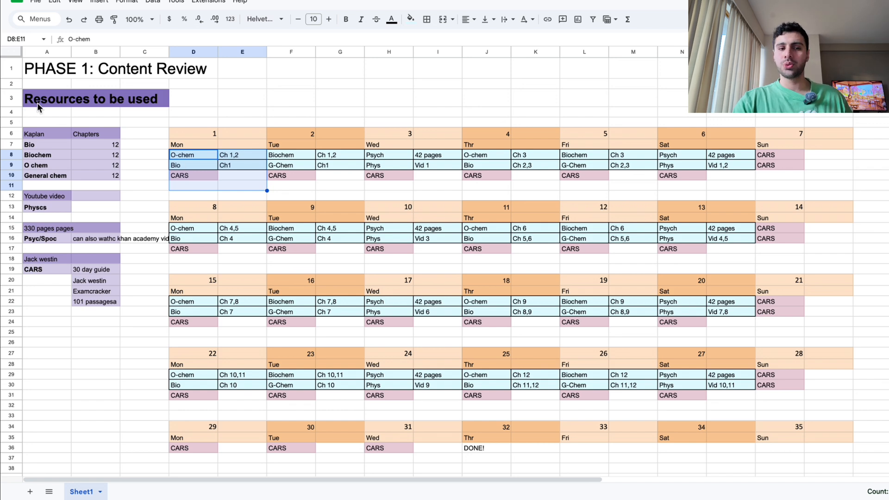
left_click(242, 98)
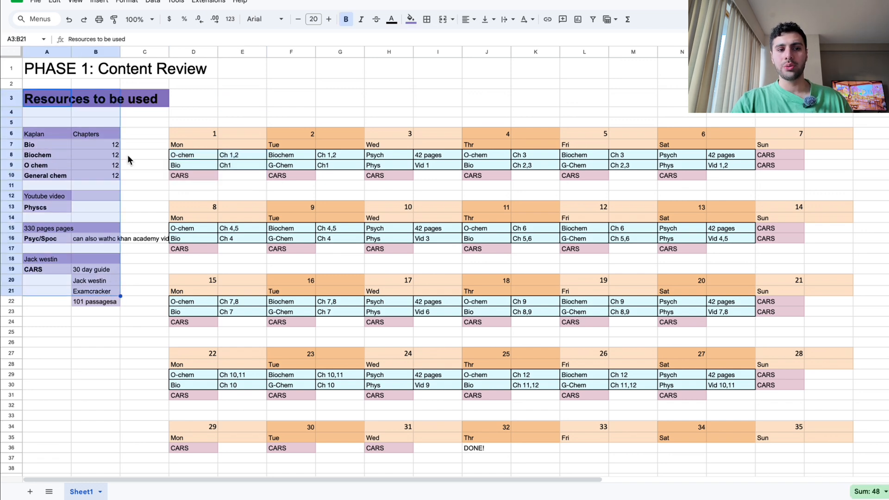
left_click(144, 122)
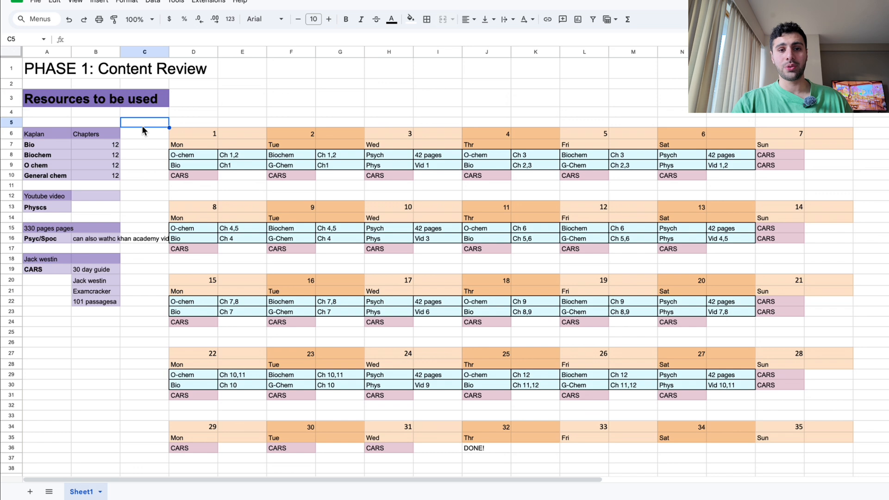
mouse_move(42, 149)
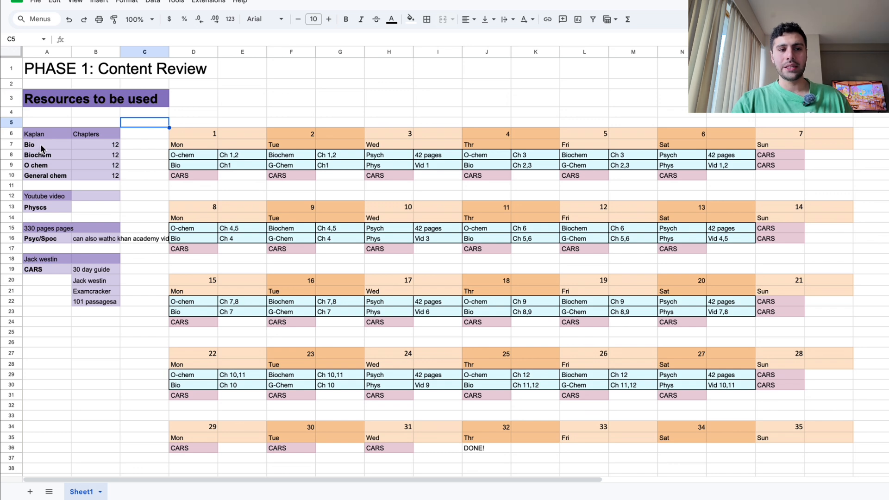
Select the Biochem, Kaplan, Physics YouTube, CARS, Jack Westin and 30-day guide resource entries.
left_click_drag(47, 144, 46, 185)
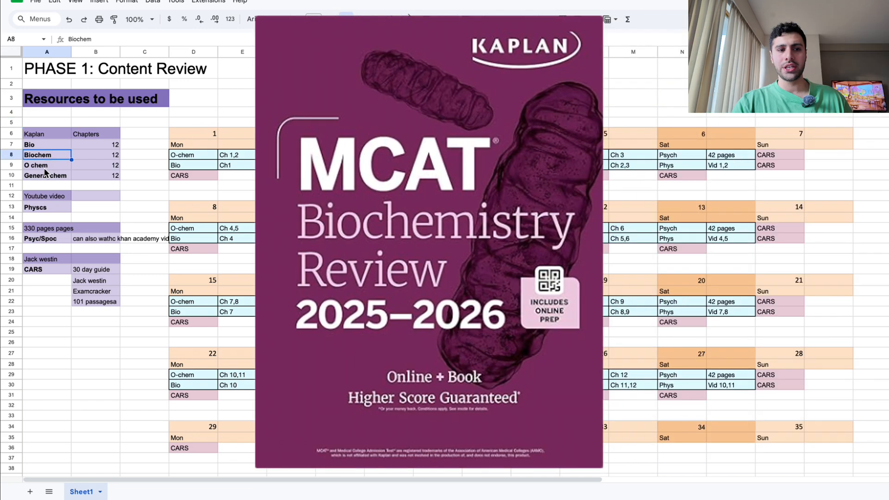
left_click(45, 175)
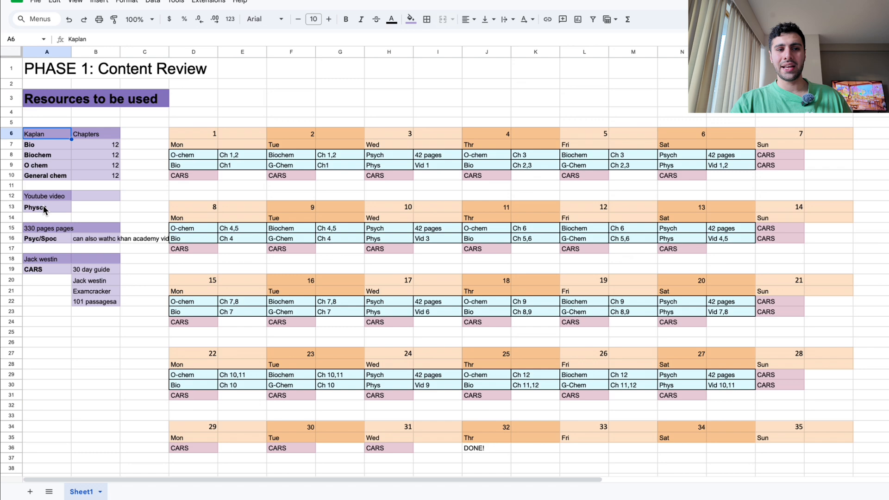
left_click(41, 207)
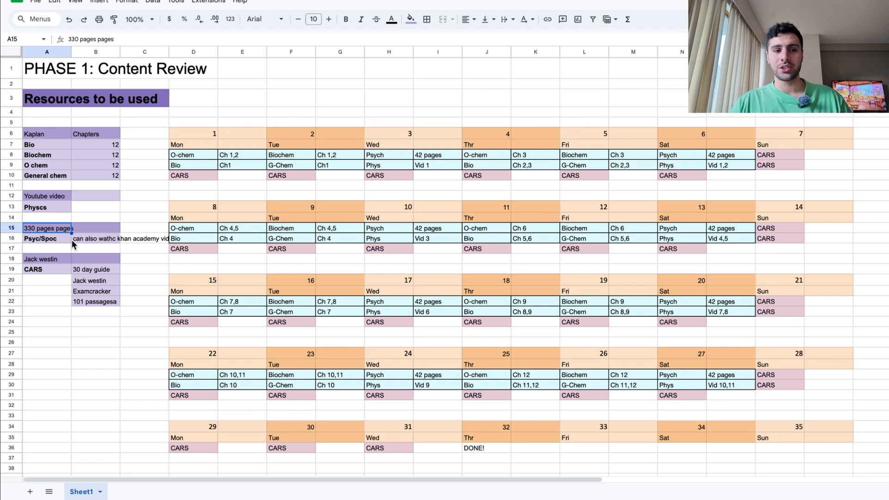
left_click(35, 270)
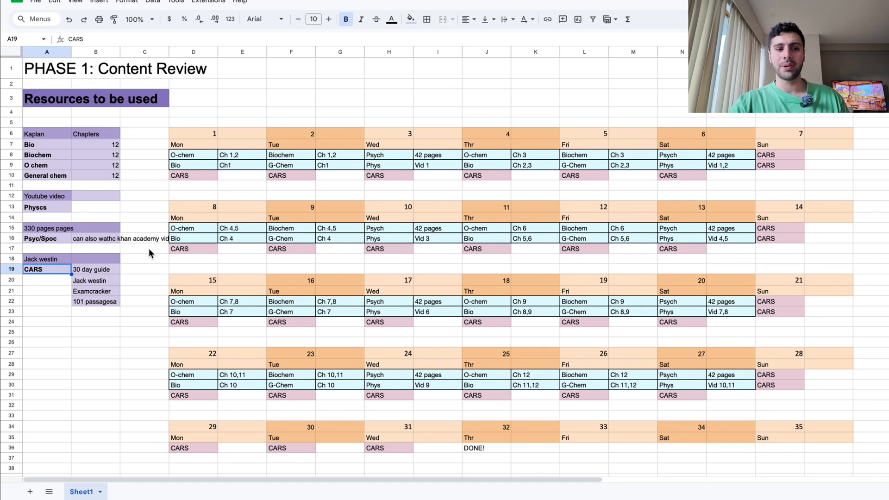
left_click(93, 280)
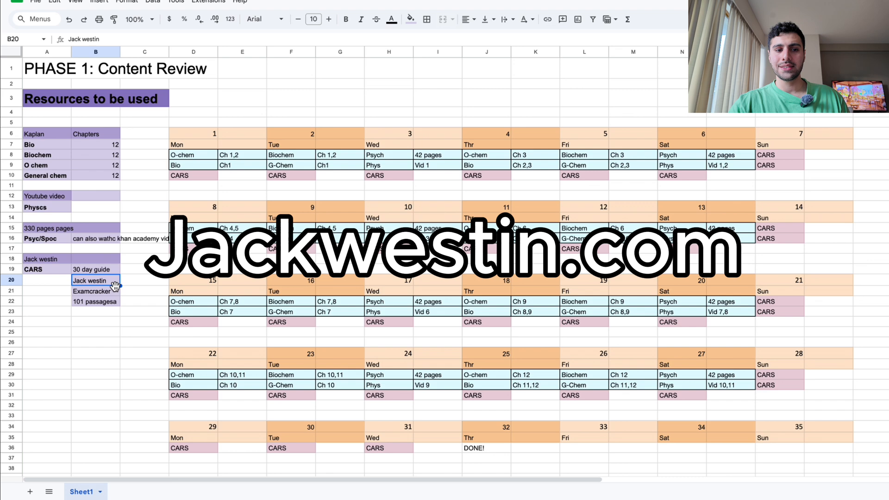
left_click(95, 269)
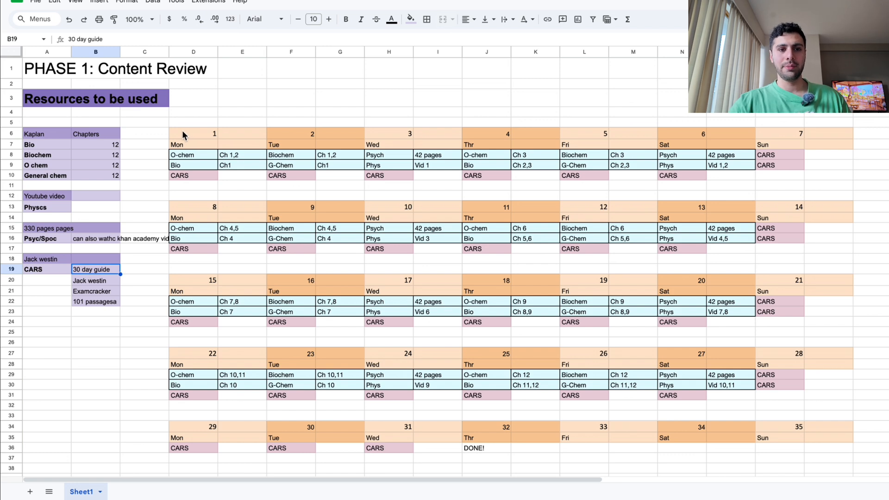
mouse_move(107, 149)
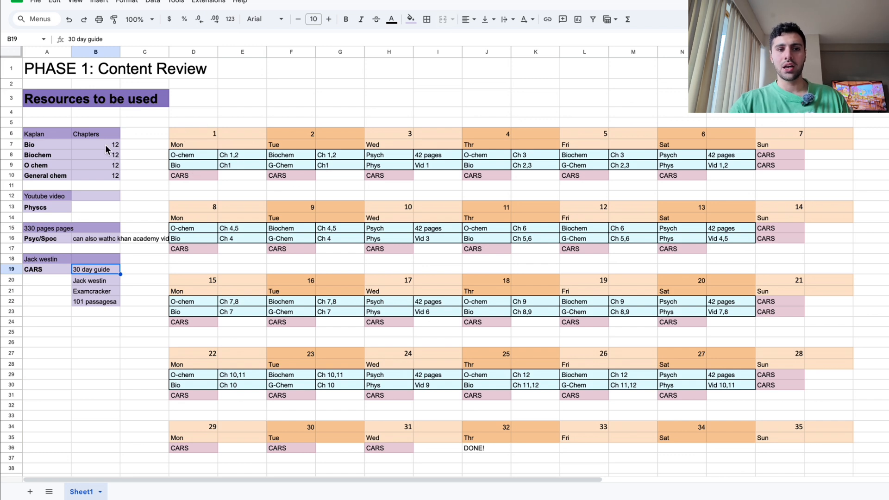
Select the Bio chapter count and the day 1 Bio and O-chem tasks.
left_click(95, 145)
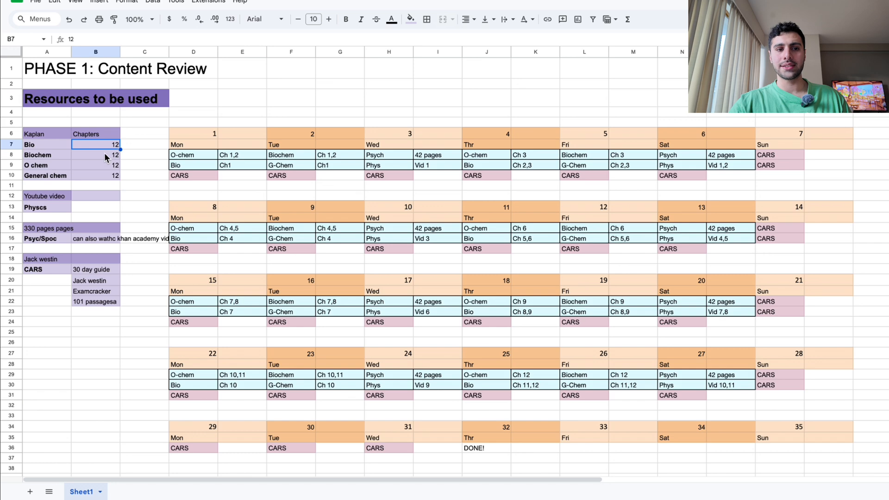
left_click(95, 176)
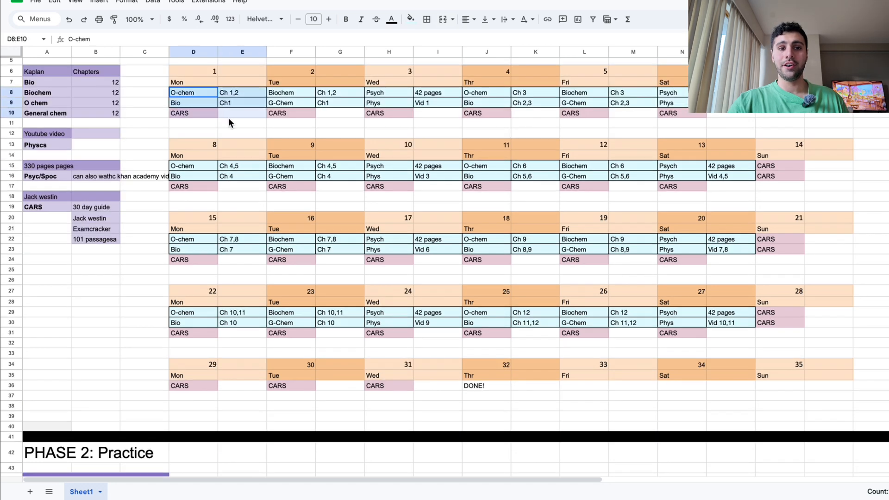
left_click(193, 103)
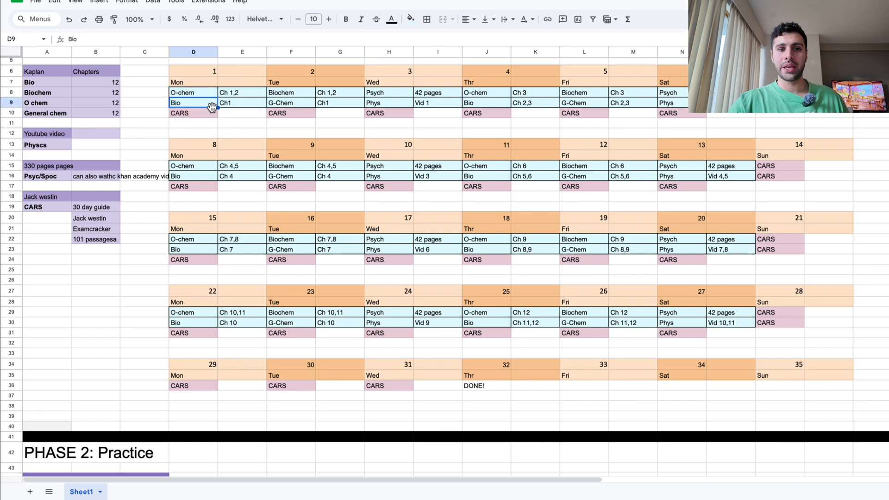
left_click(193, 92)
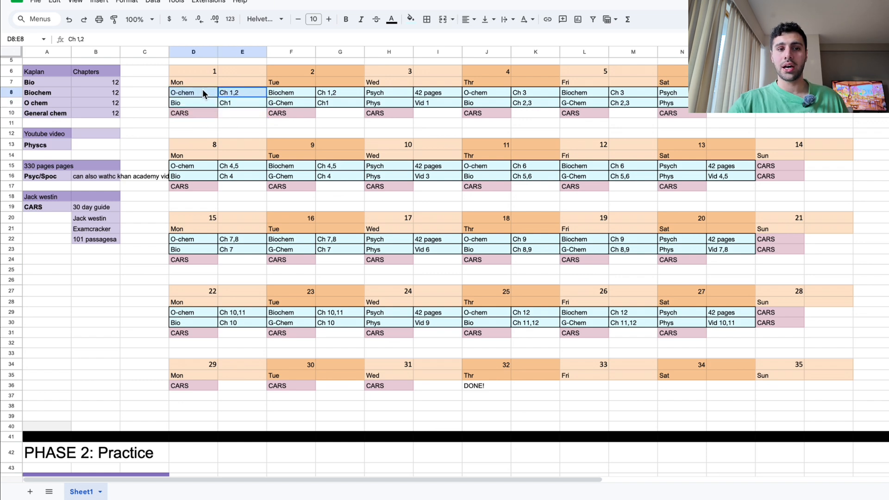
left_click(237, 102)
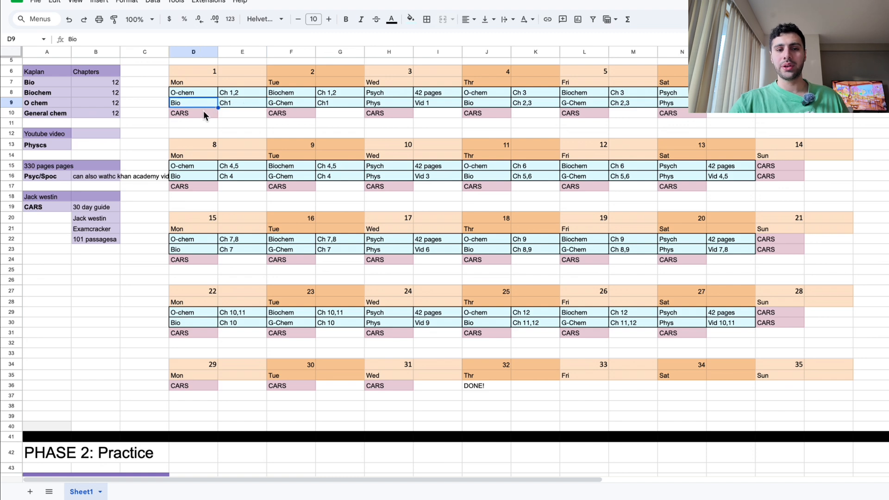
mouse_move(344, 96)
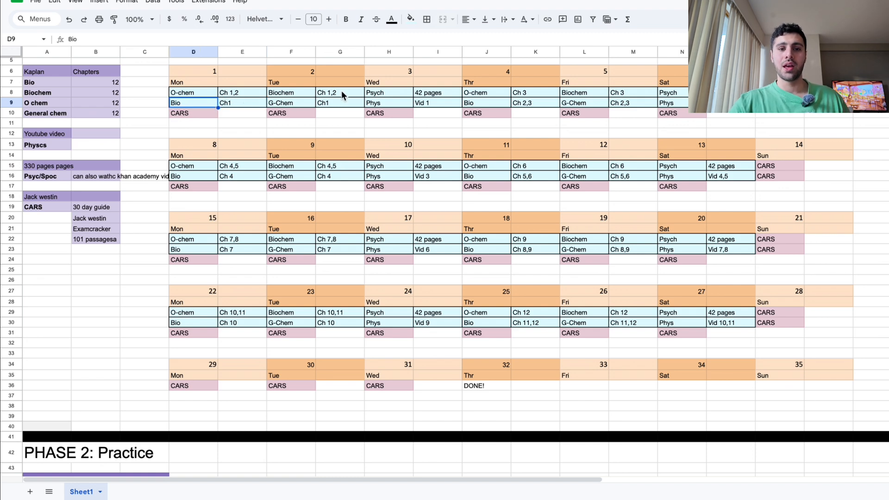
mouse_move(296, 96)
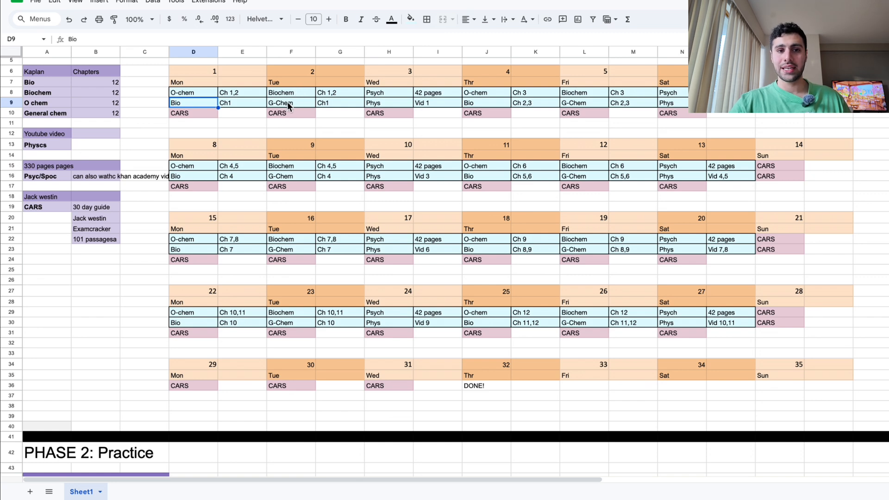
Highlight day 2 Biochem and G-Chem, Wednesday Psych, the CARS row and Sunday entries.
left_click(339, 92)
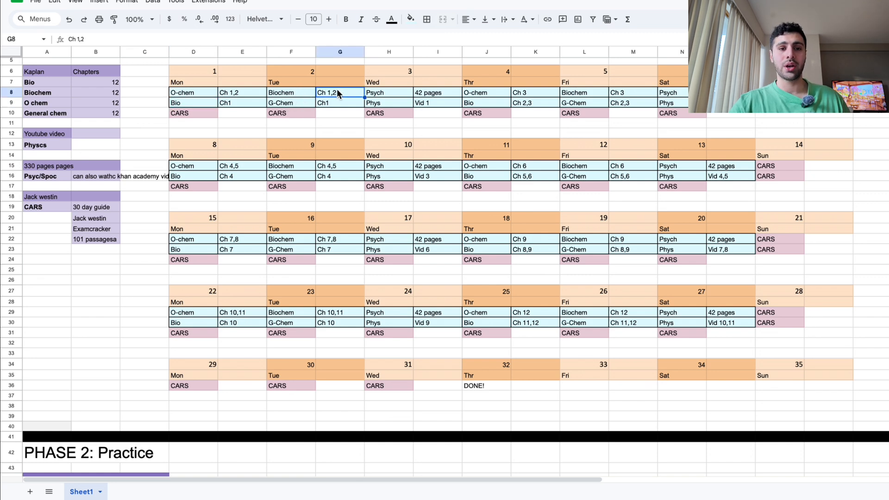
mouse_move(338, 106)
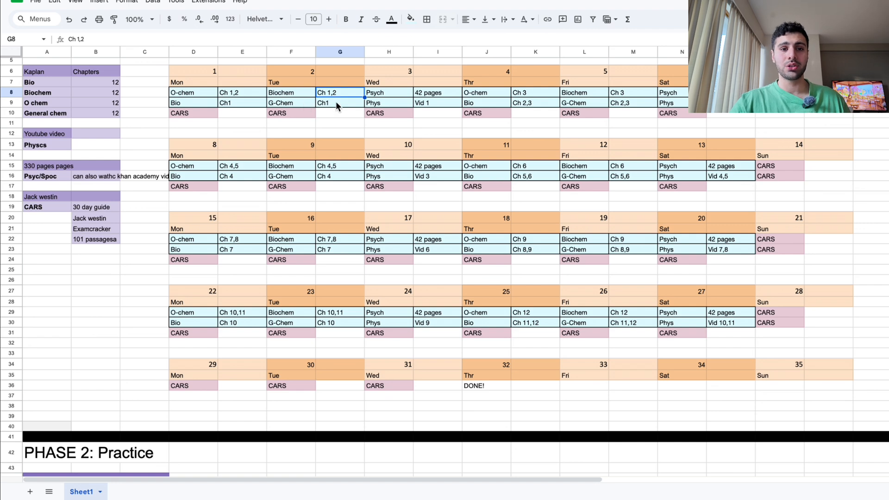
left_click(340, 103)
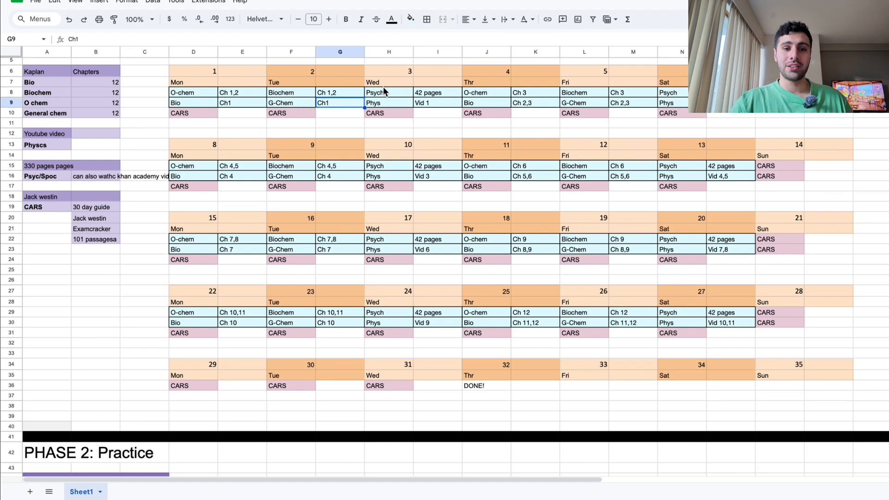
left_click(388, 82)
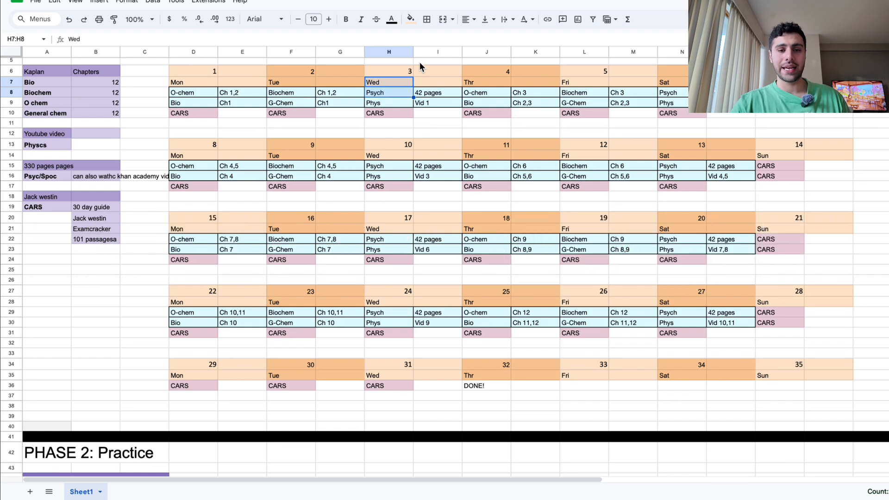
mouse_move(383, 96)
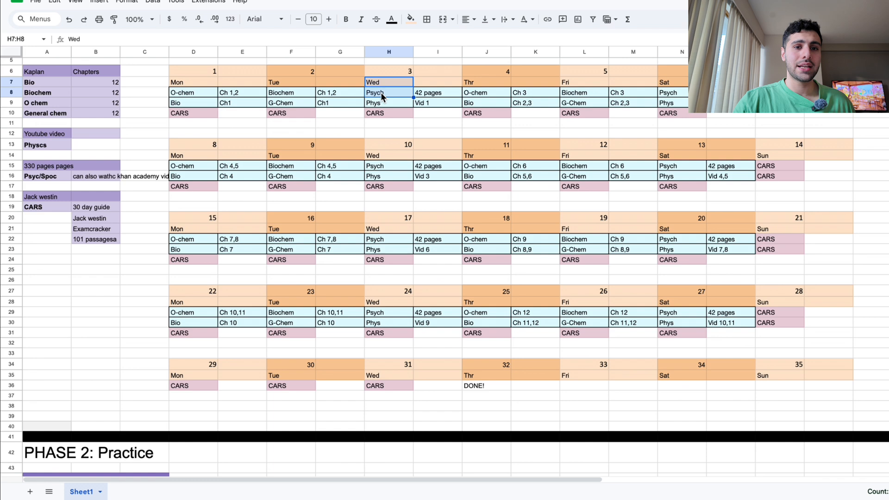
left_click(389, 92)
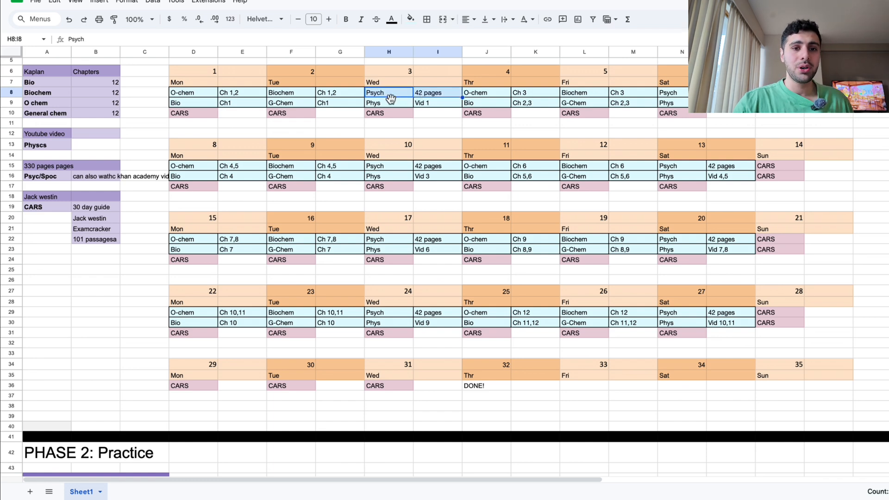
left_click(379, 102)
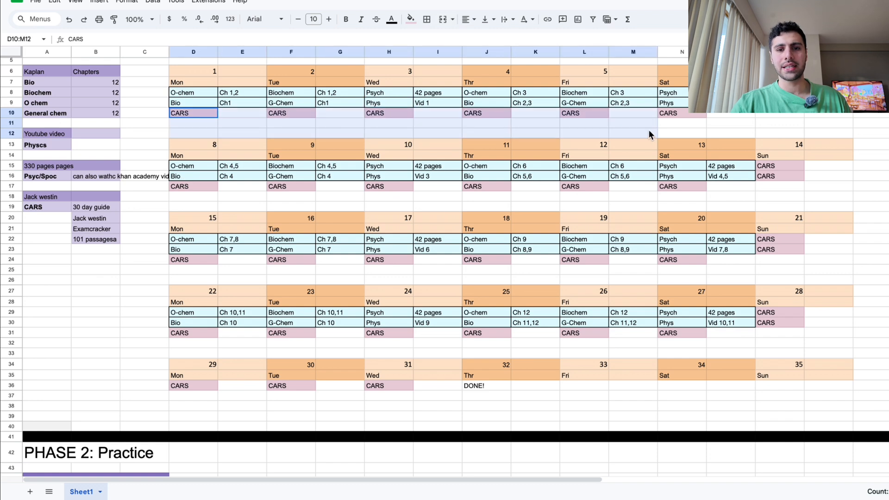
left_click(682, 128)
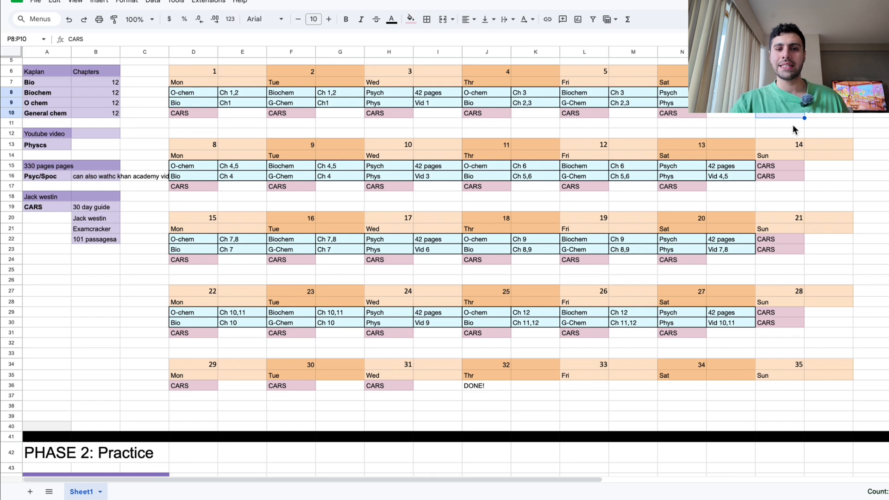
mouse_move(794, 145)
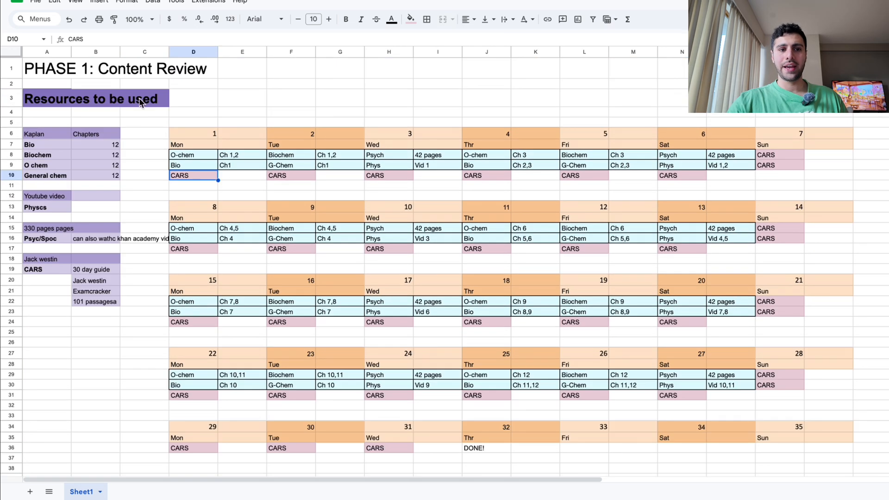
scroll("down", 3)
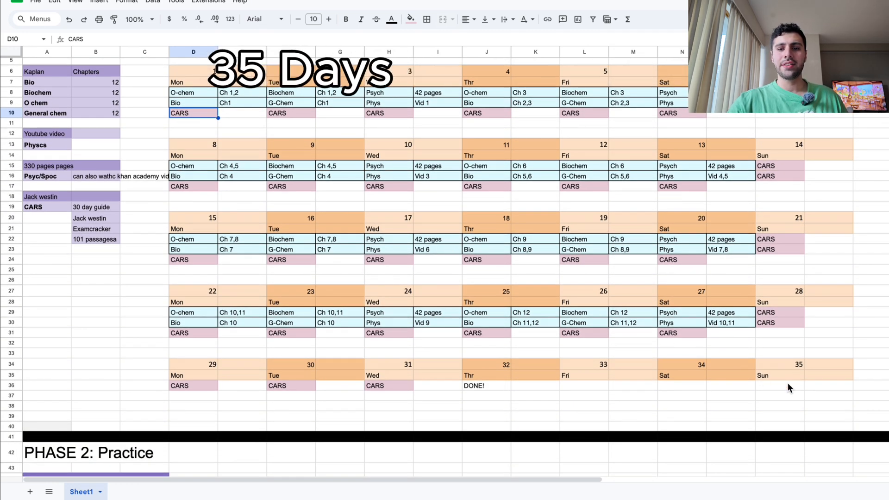
left_click_drag(584, 280, 780, 395)
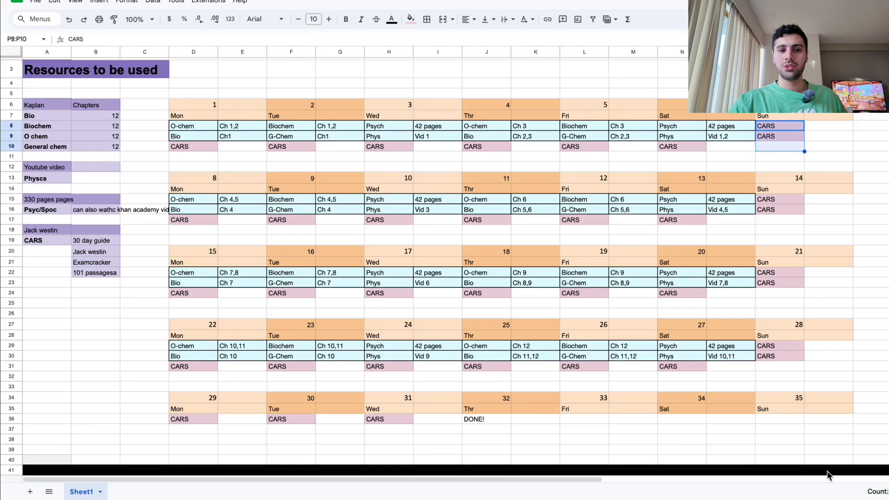
Select the Phase 2 Resources heading, the UWorld entry and the first Monday.
scroll("down", 3)
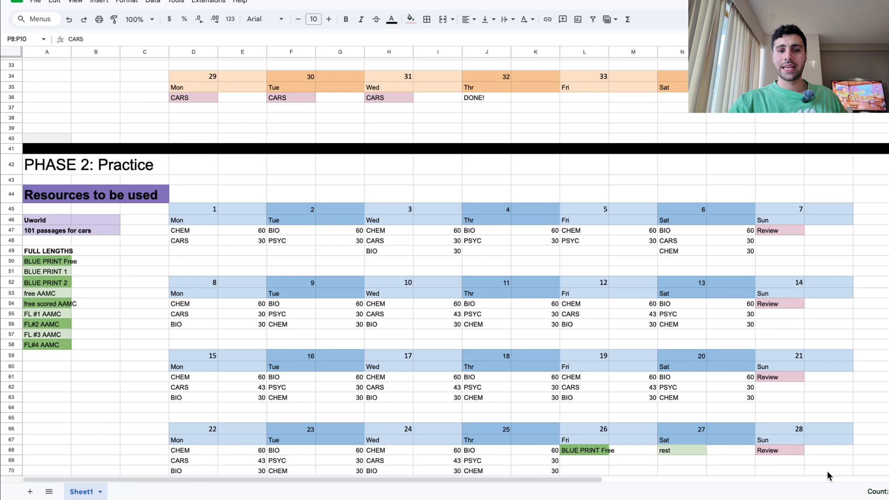
scroll("down", 3)
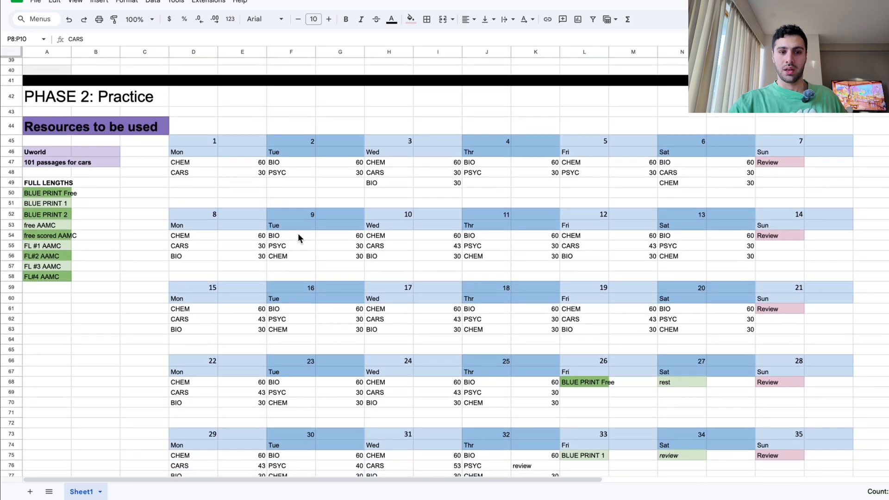
left_click(69, 126)
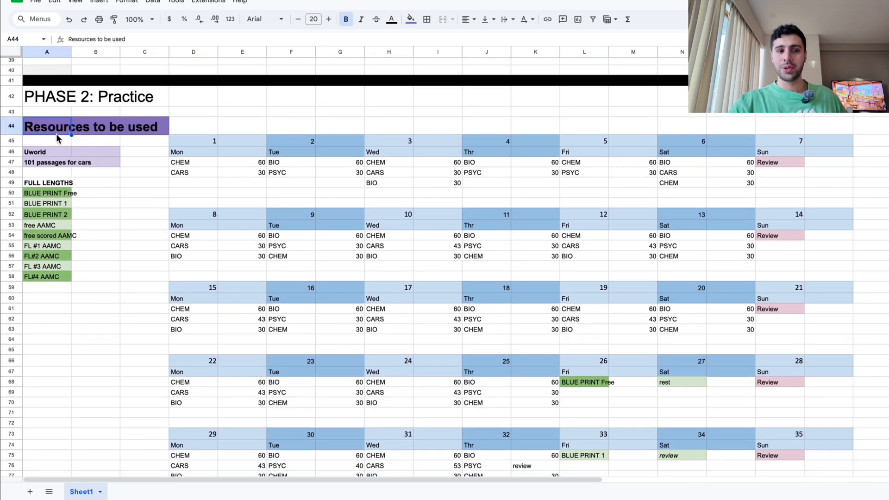
left_click(41, 151)
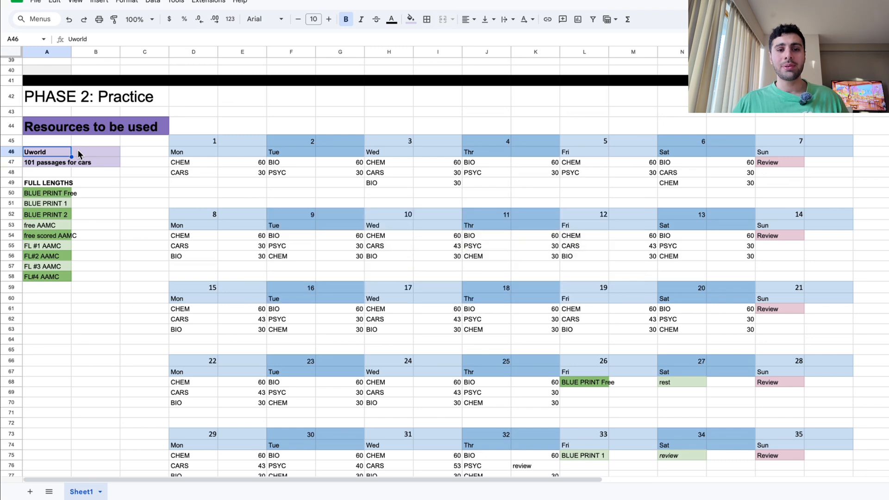
left_click(44, 163)
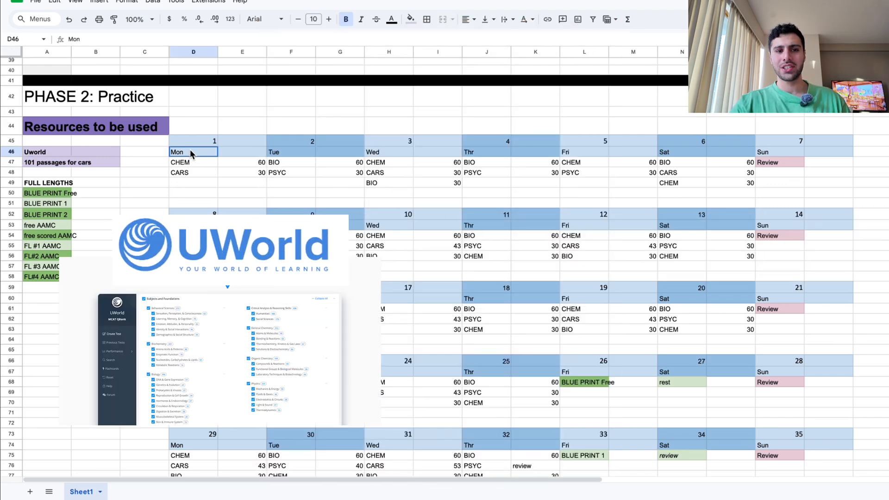
left_click(193, 183)
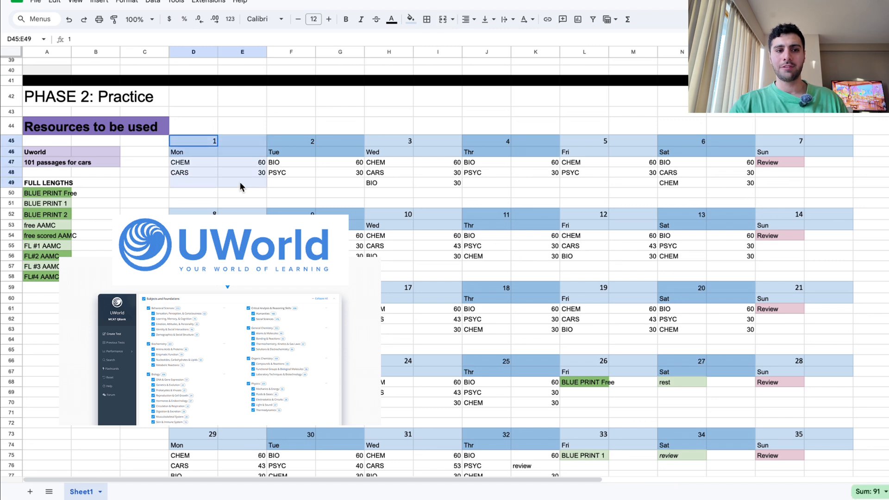
left_click(193, 162)
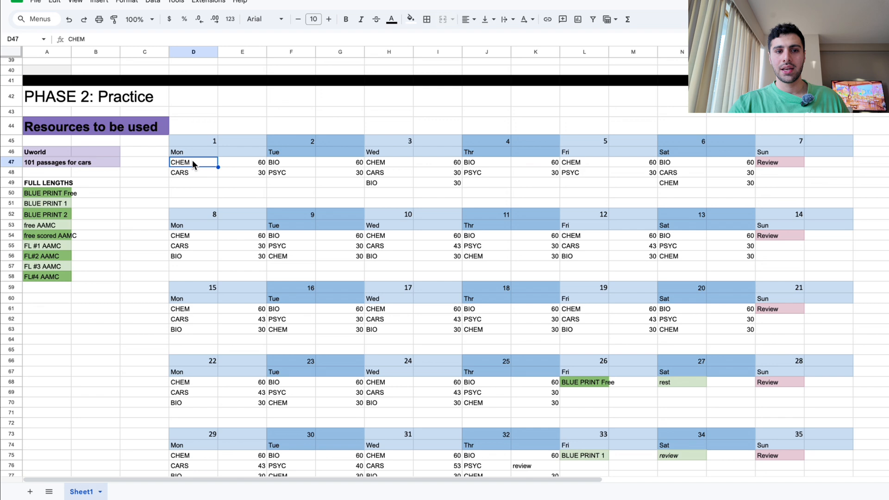
left_click(193, 172)
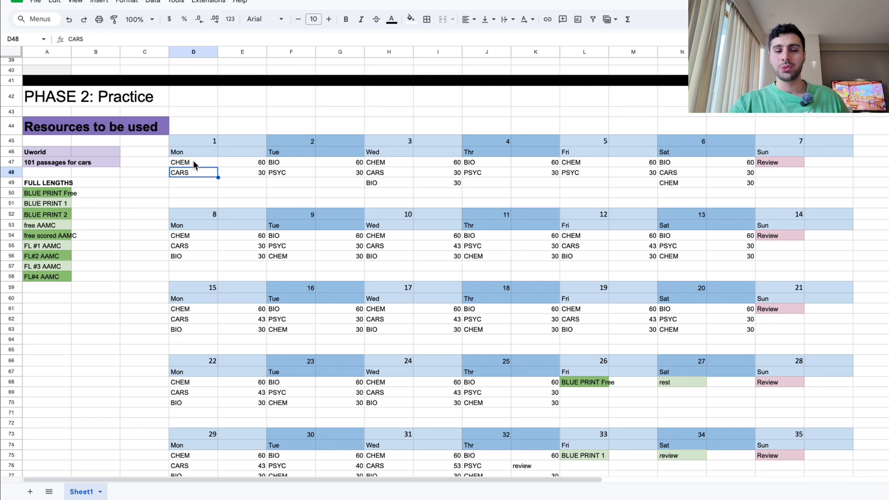
left_click(193, 162)
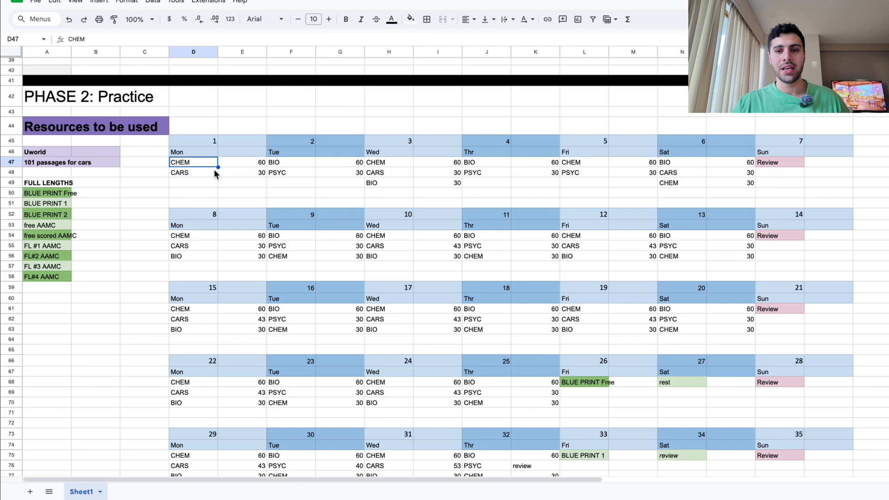
left_click(281, 162)
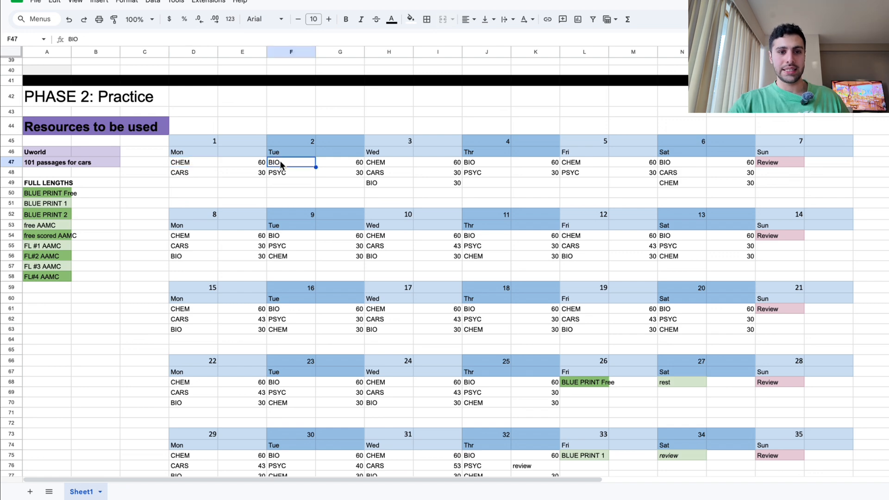
mouse_move(289, 167)
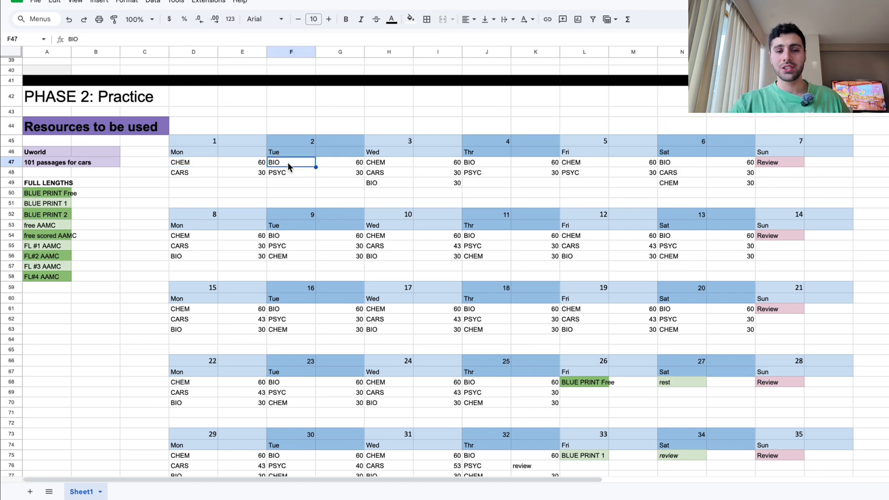
left_click(291, 172)
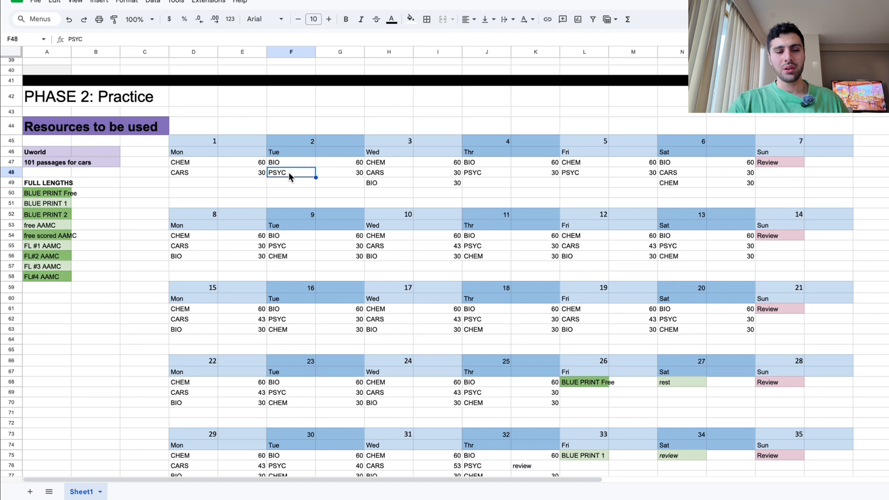
mouse_move(340, 174)
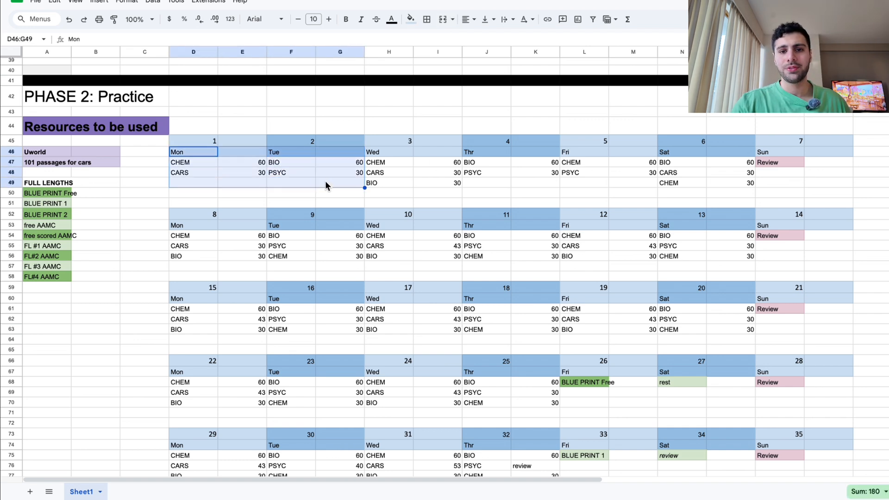
mouse_move(704, 170)
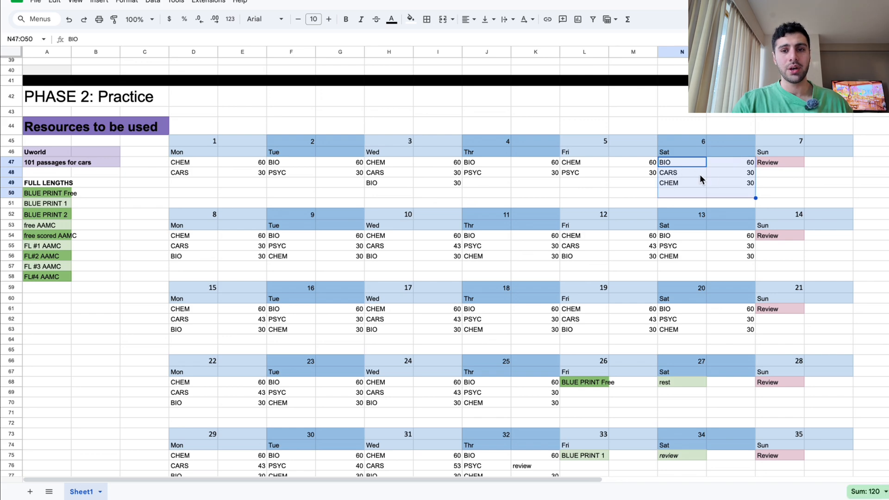
mouse_move(255, 192)
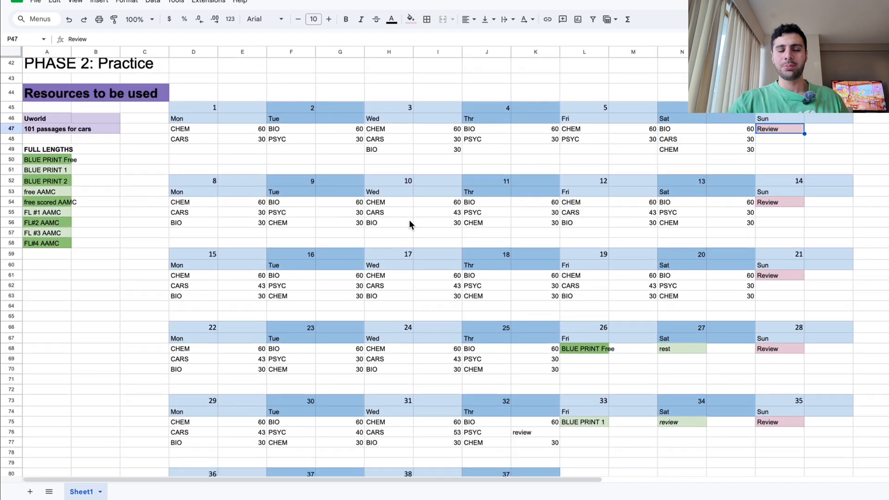
scroll("down", 3)
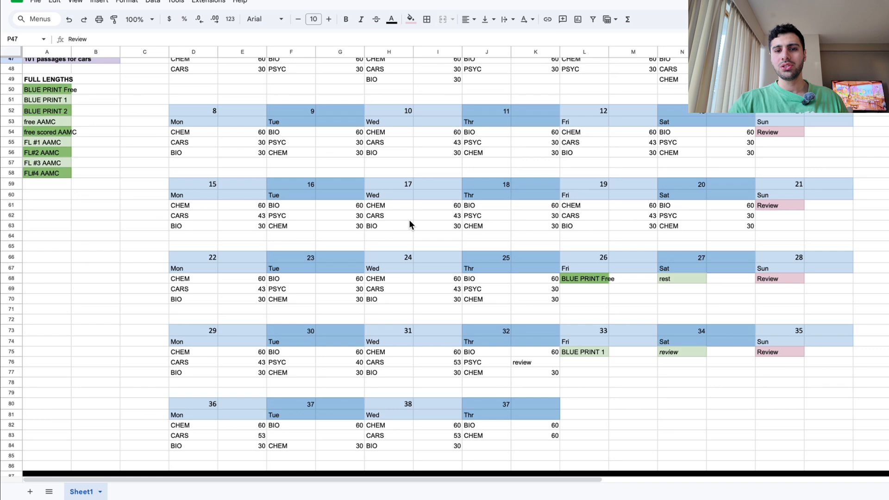
mouse_move(589, 290)
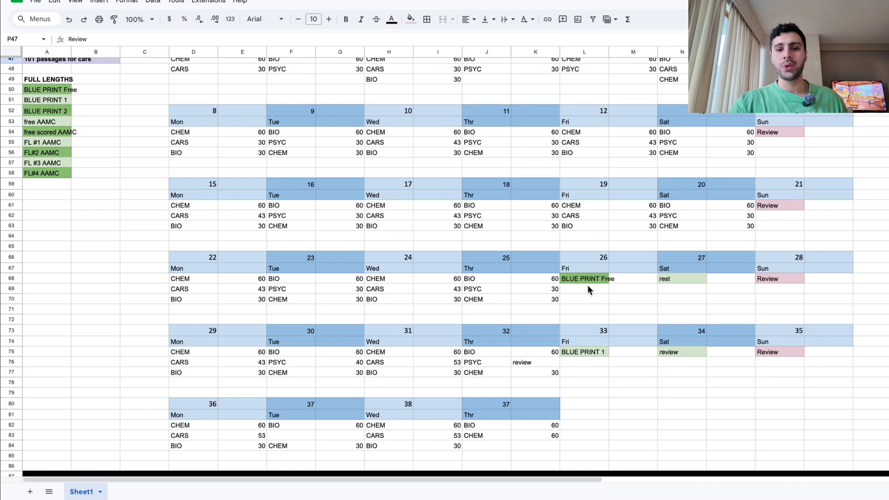
mouse_move(606, 317)
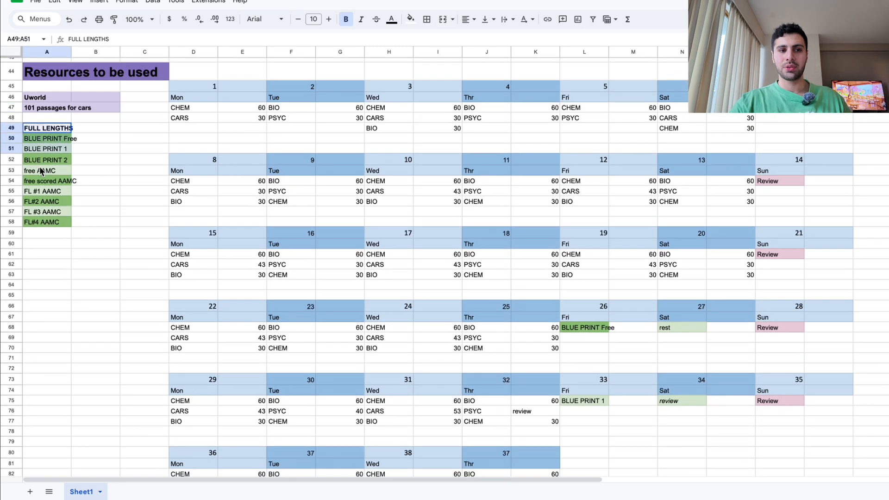
left_click_drag(47, 128, 46, 221)
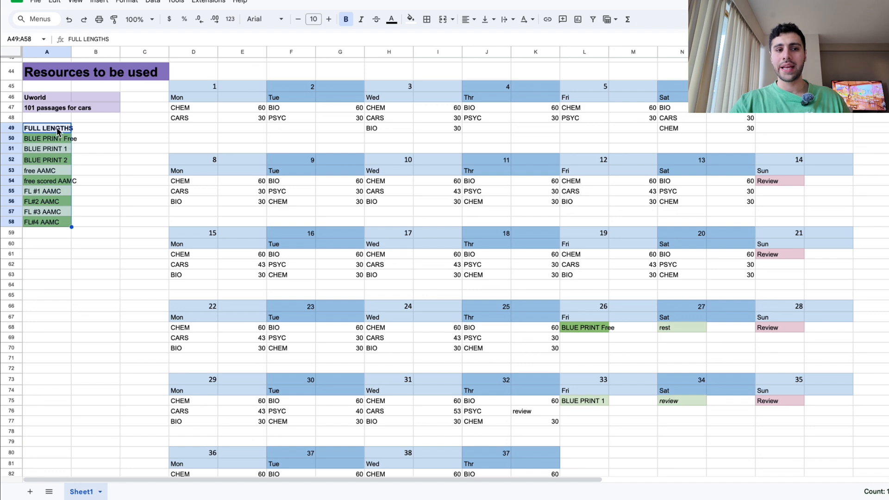
left_click(95, 138)
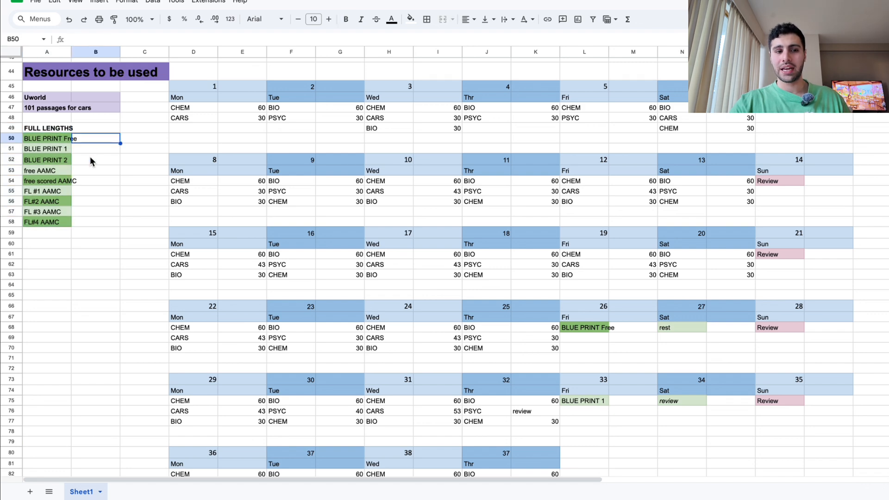
left_click(46, 137)
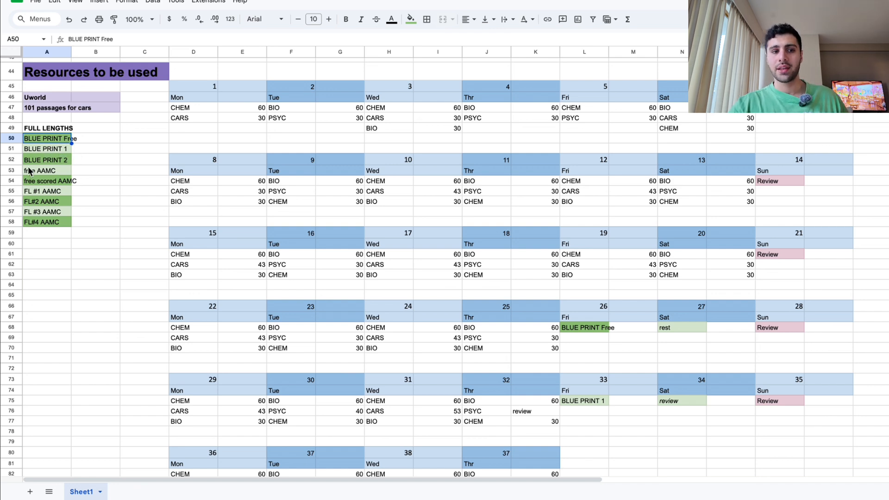
mouse_move(35, 181)
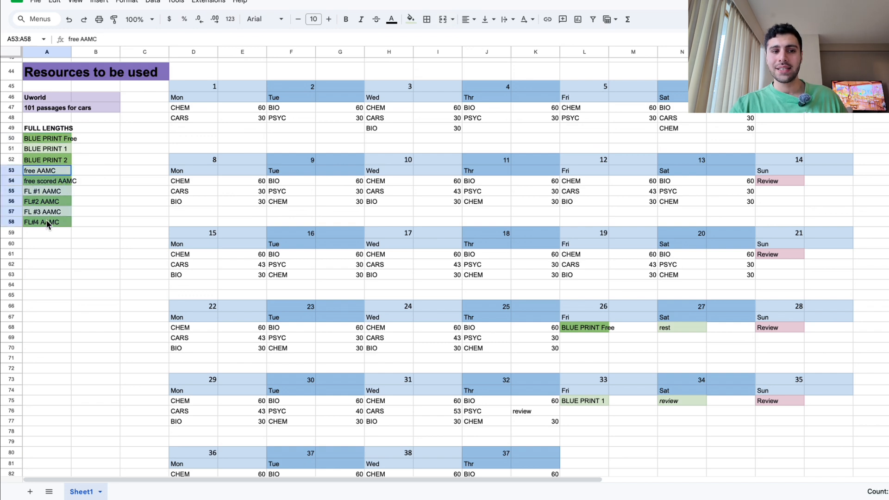
mouse_move(107, 210)
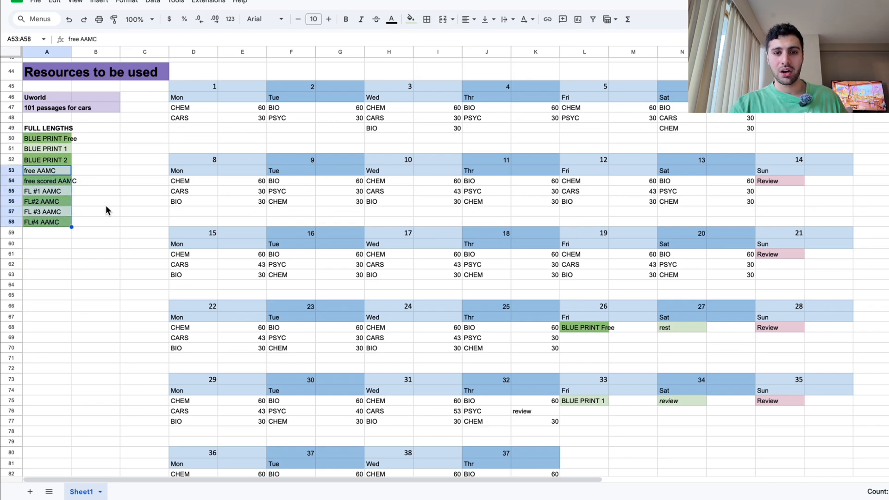
left_click(585, 327)
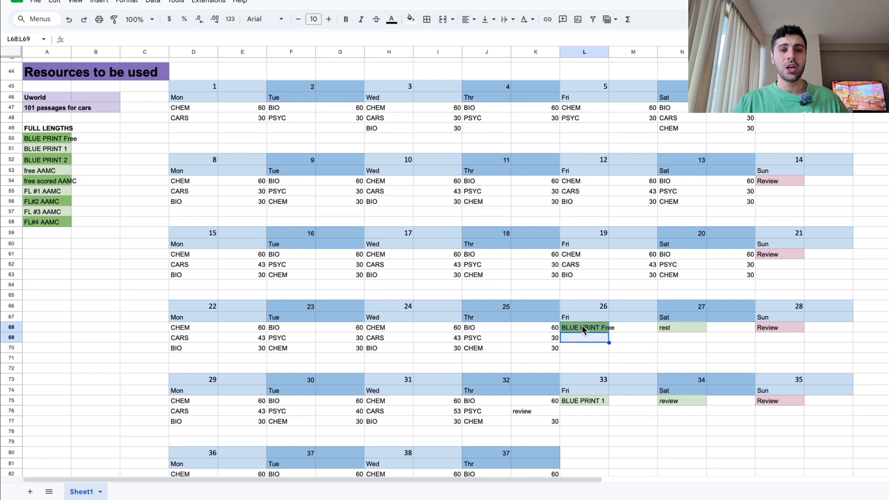
mouse_move(699, 328)
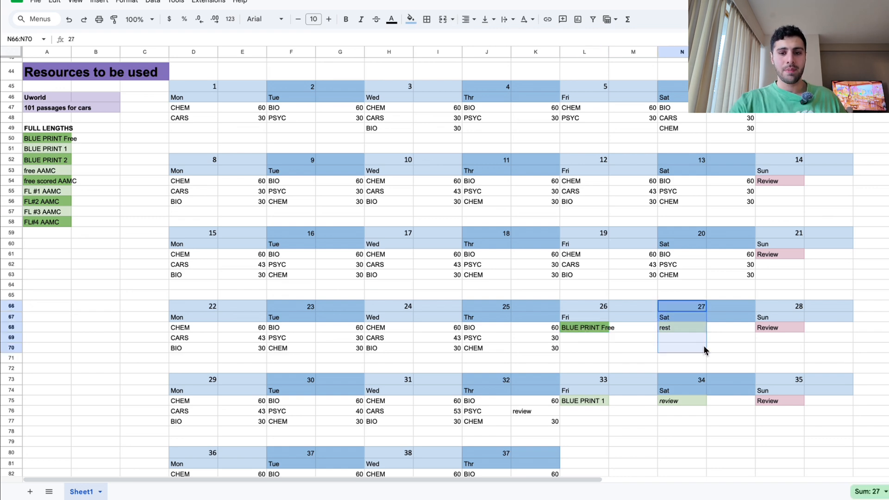
left_click(779, 327)
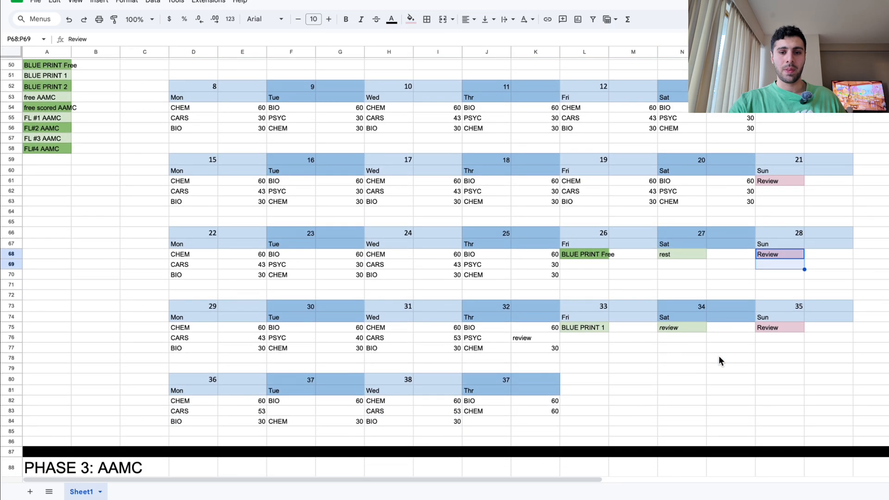
scroll("down", 3)
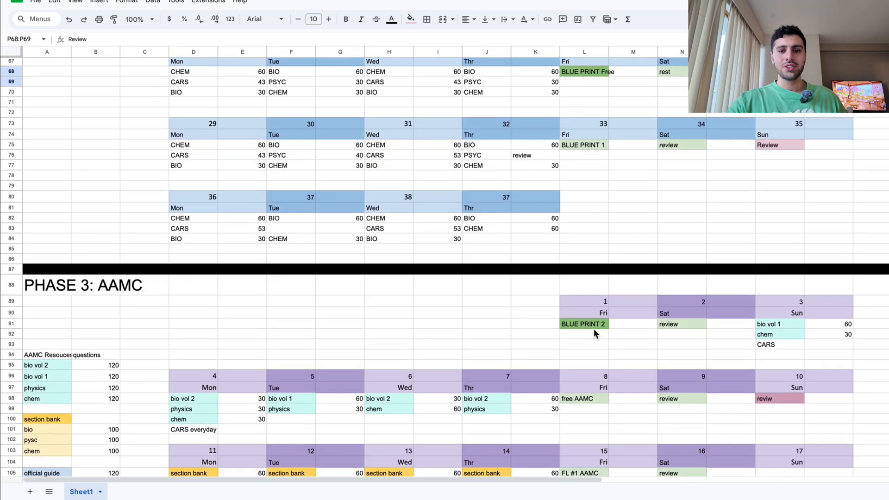
scroll("down", 3)
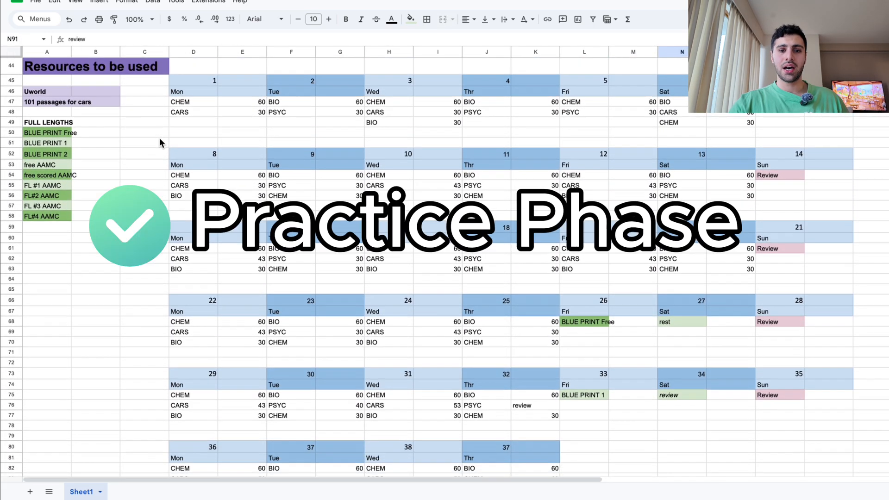
Highlight the practice-phase weeks and the Fridays from Blueprint Free to Blueprint 1.
left_click(193, 80)
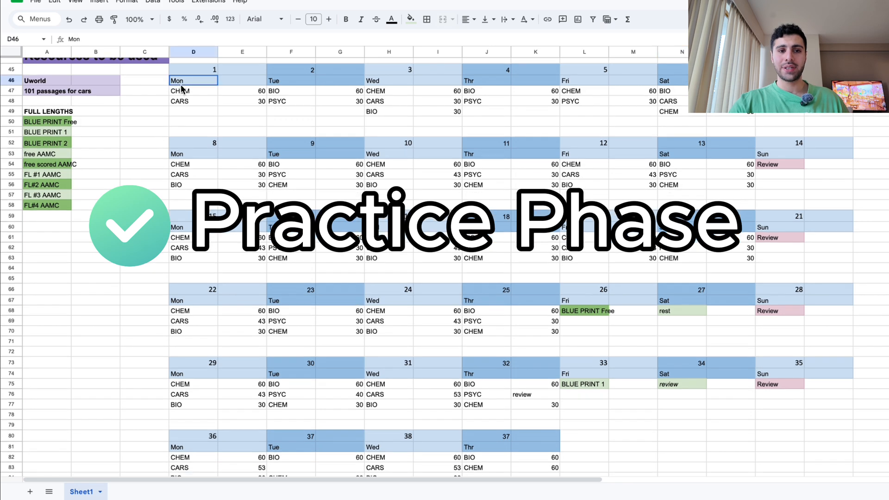
left_click_drag(193, 81, 706, 441)
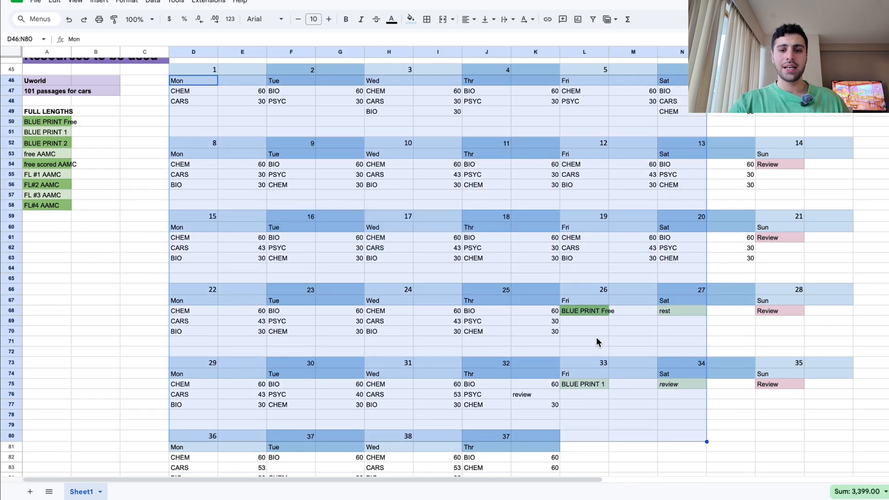
left_click_drag(583, 310, 584, 384)
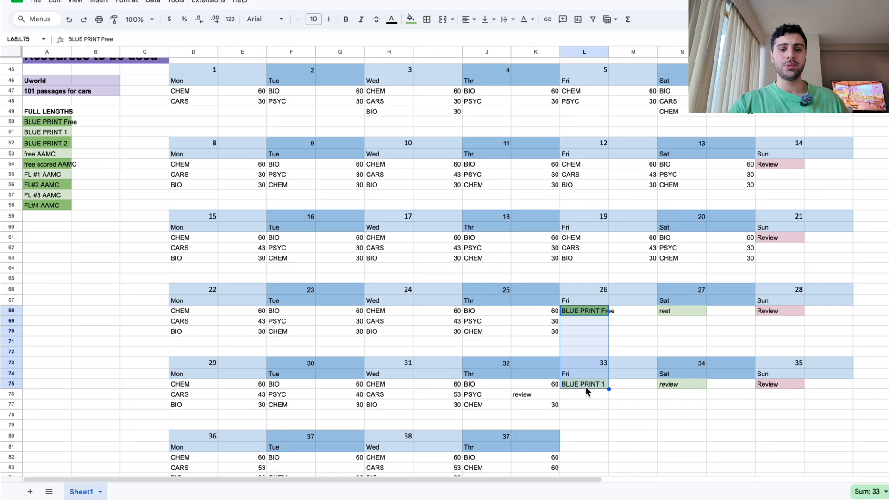
scroll("down", 3)
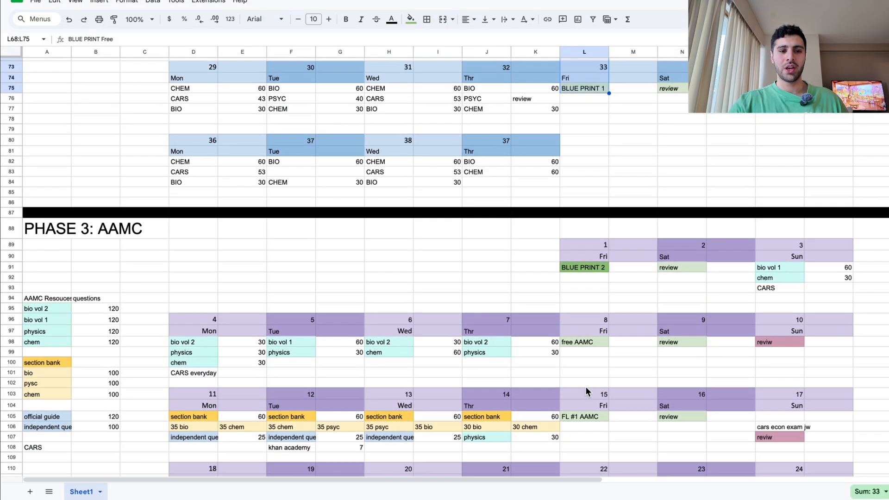
scroll("down", 3)
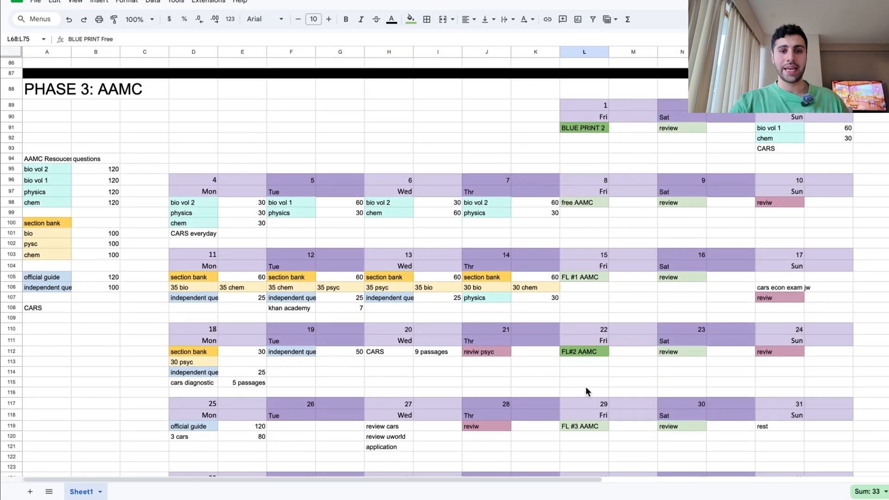
mouse_move(42, 140)
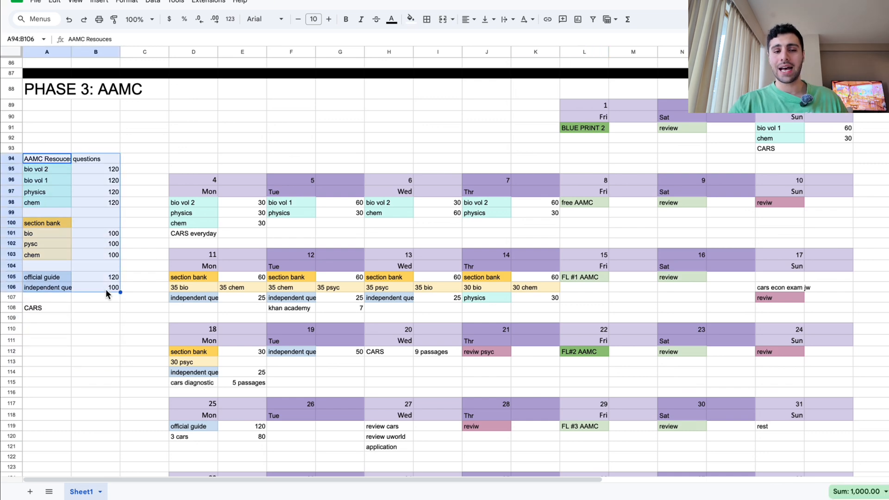
mouse_move(110, 314)
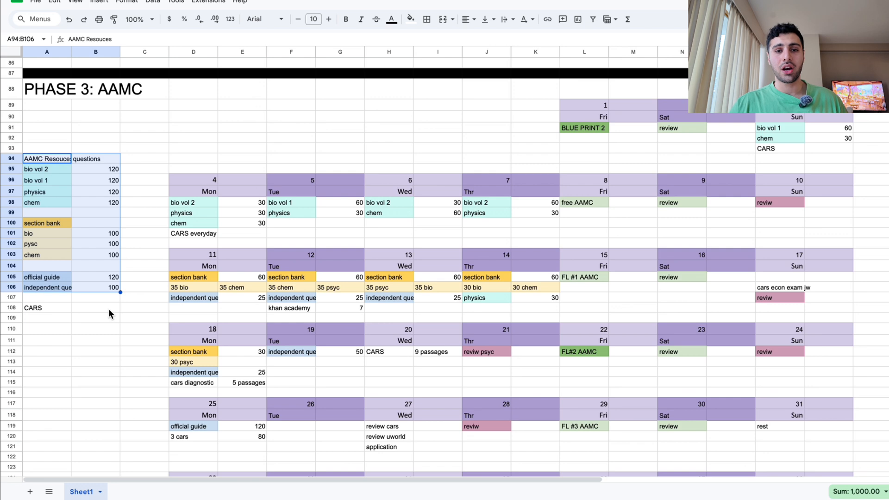
left_click(39, 307)
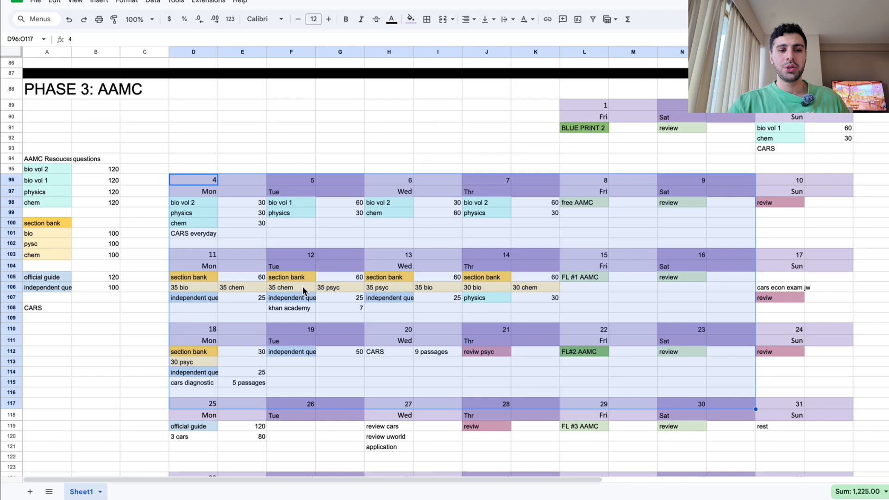
mouse_move(254, 321)
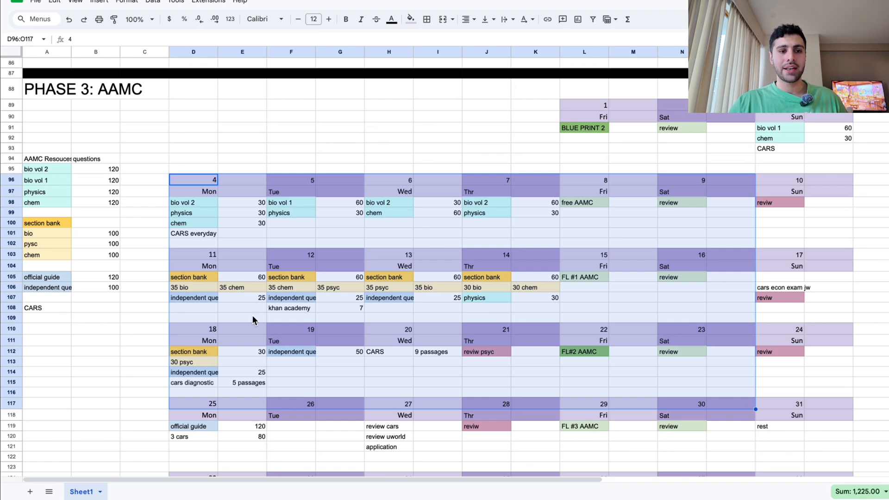
mouse_move(148, 347)
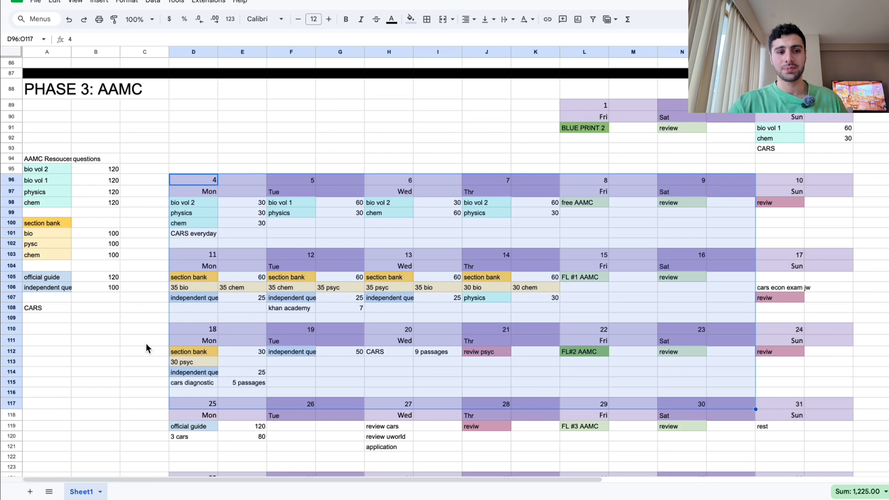
left_click(42, 317)
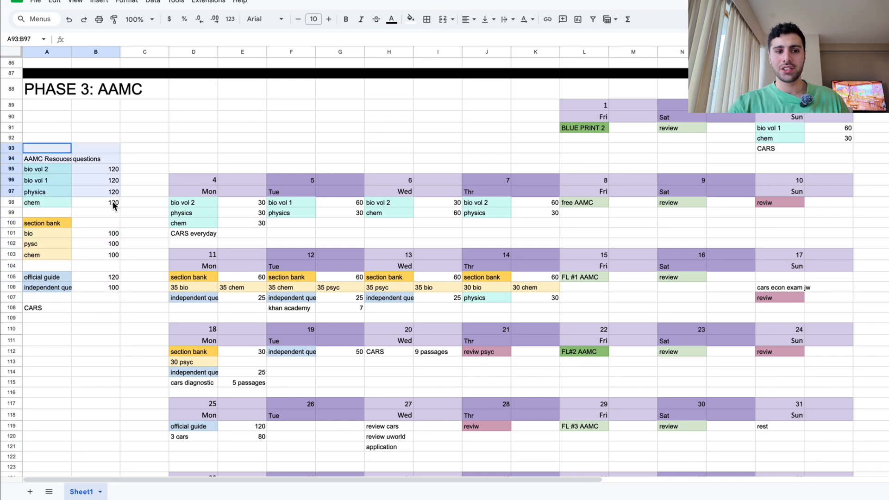
left_click_drag(46, 148, 96, 300)
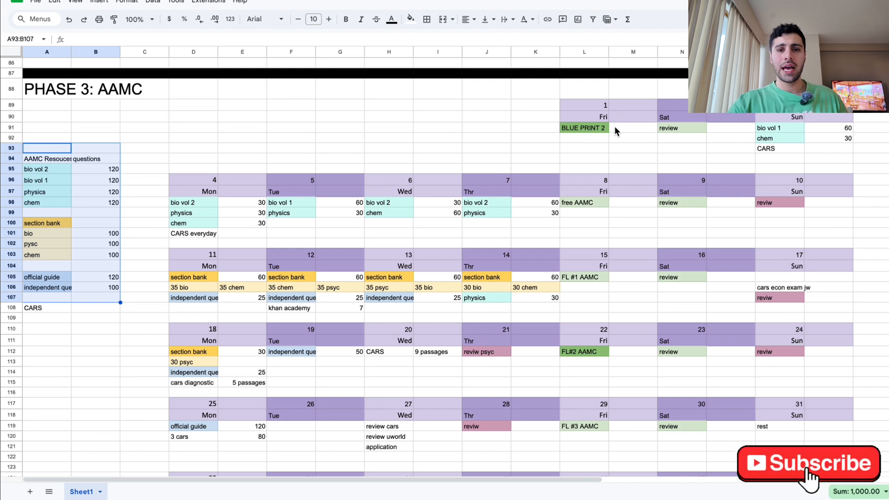
left_click(584, 105)
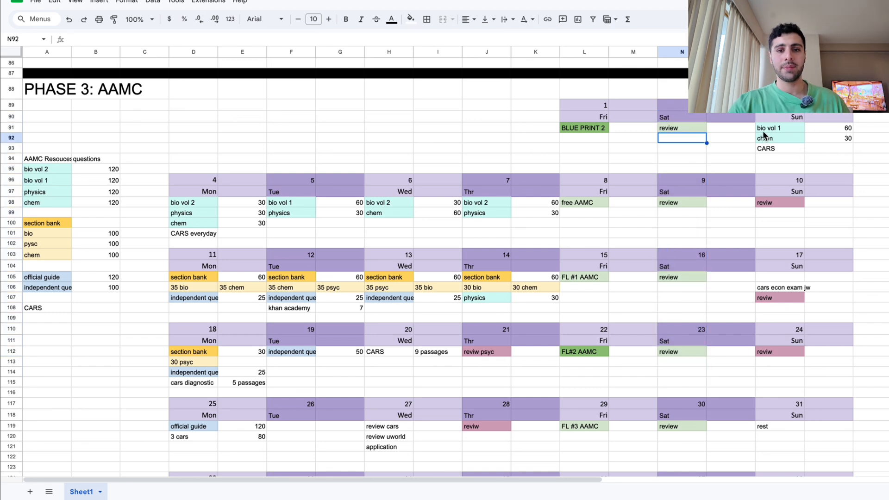
mouse_move(835, 138)
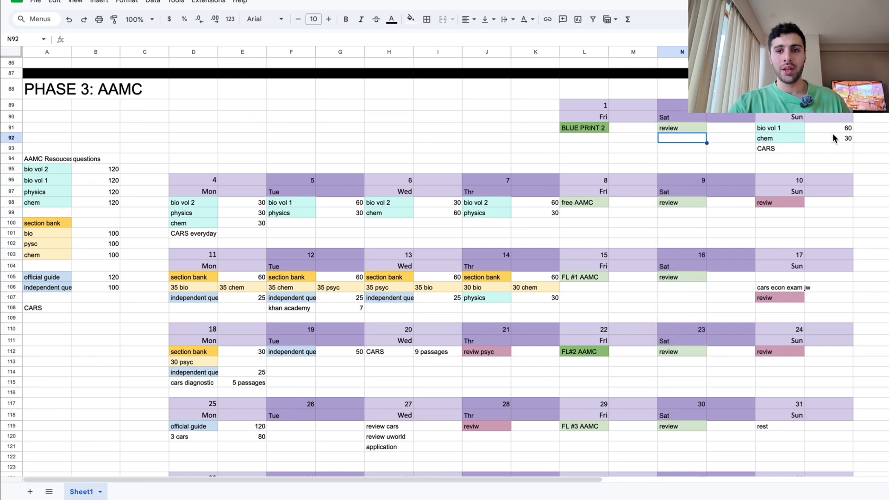
mouse_move(775, 146)
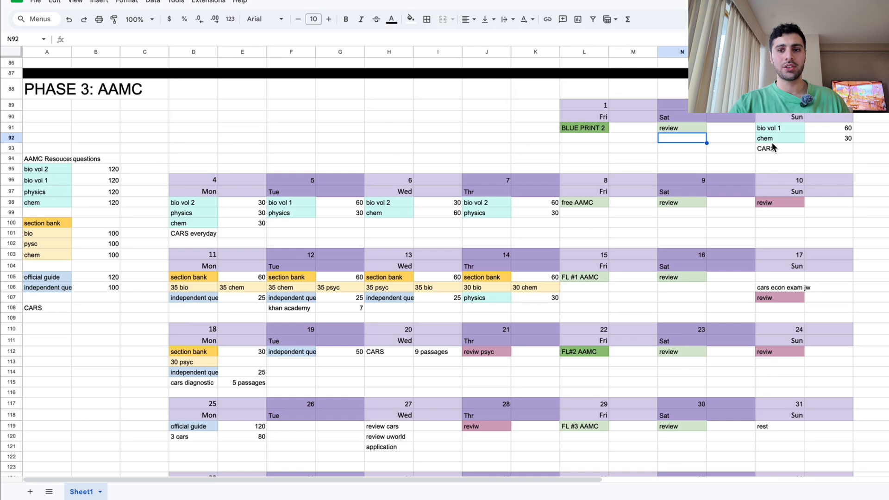
mouse_move(781, 155)
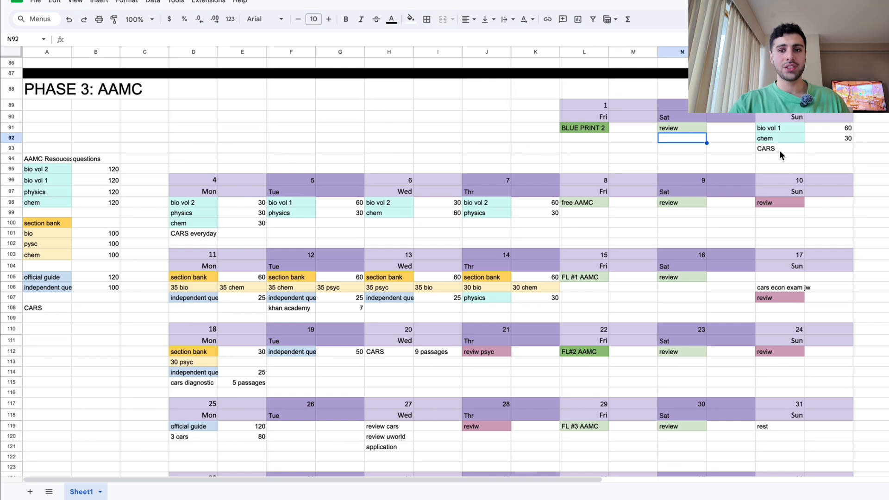
scroll("down", 3)
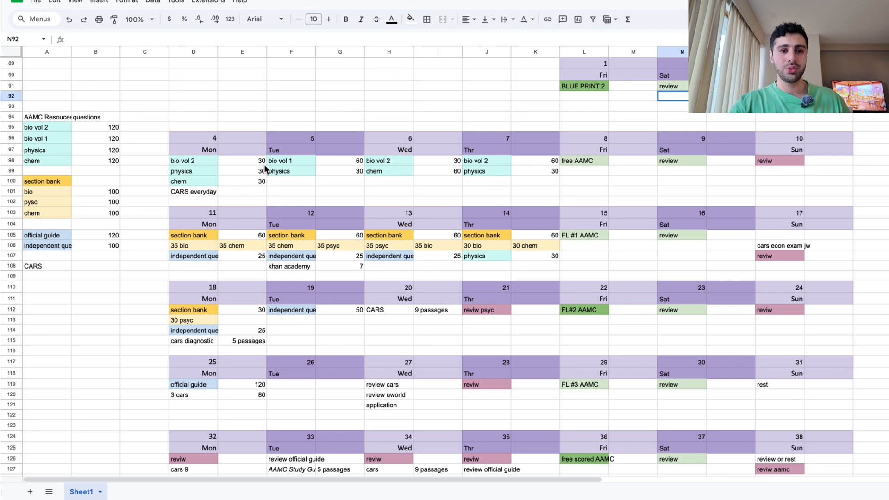
scroll("down", 3)
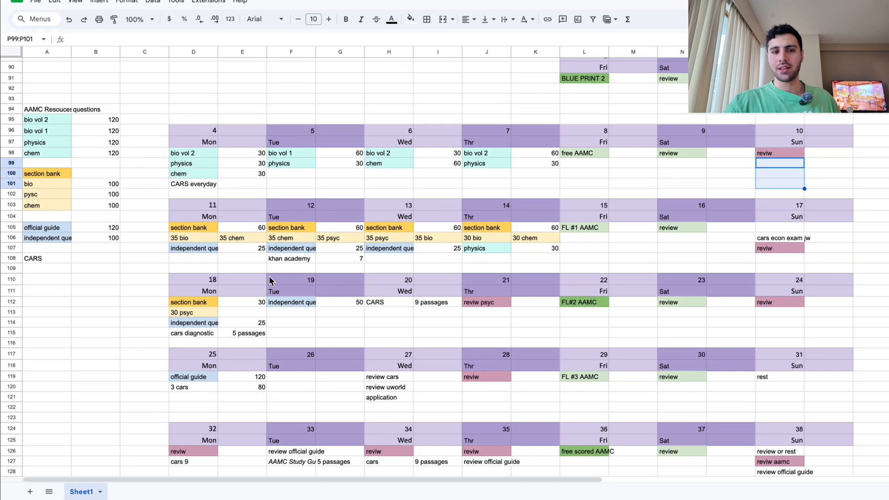
scroll("down", 3)
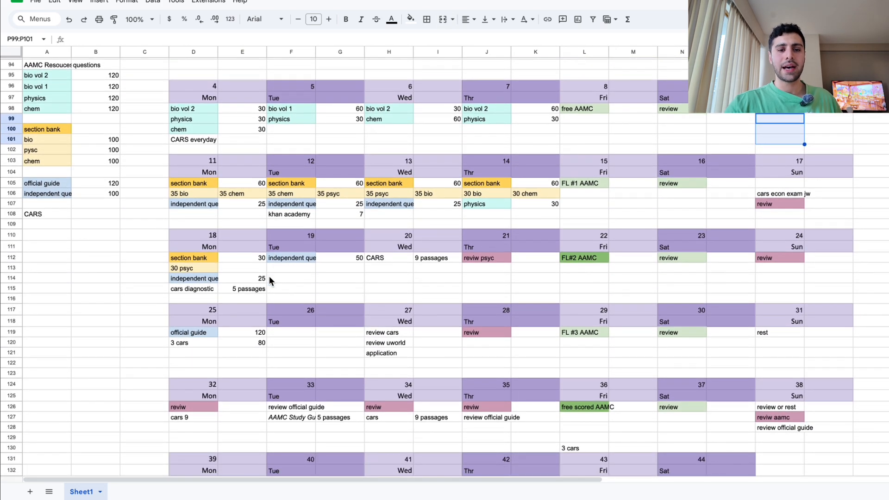
scroll("down", 3)
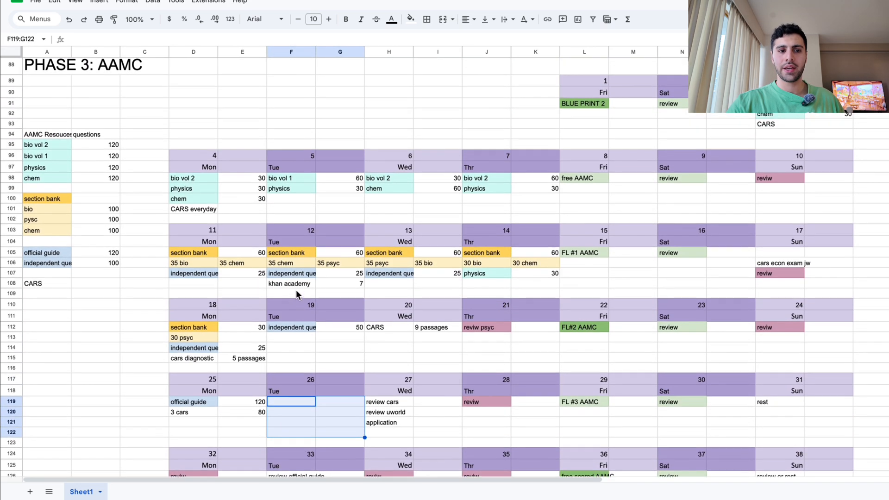
Scroll to Phase 3's final weeks and highlight the rest day before MCAT day.
scroll("down", 3)
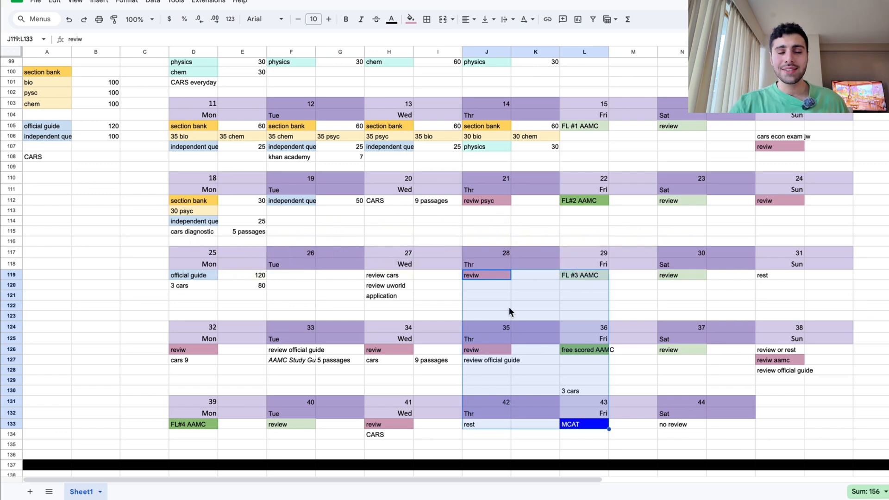
mouse_move(479, 312)
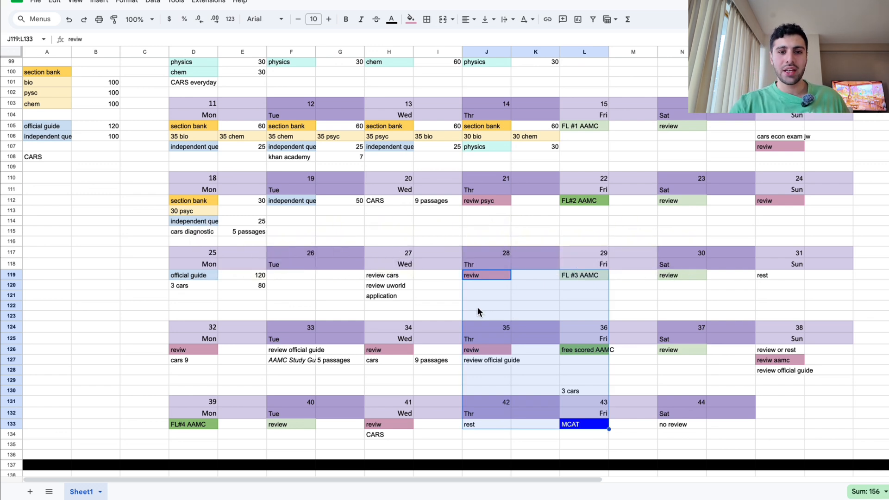
mouse_move(508, 313)
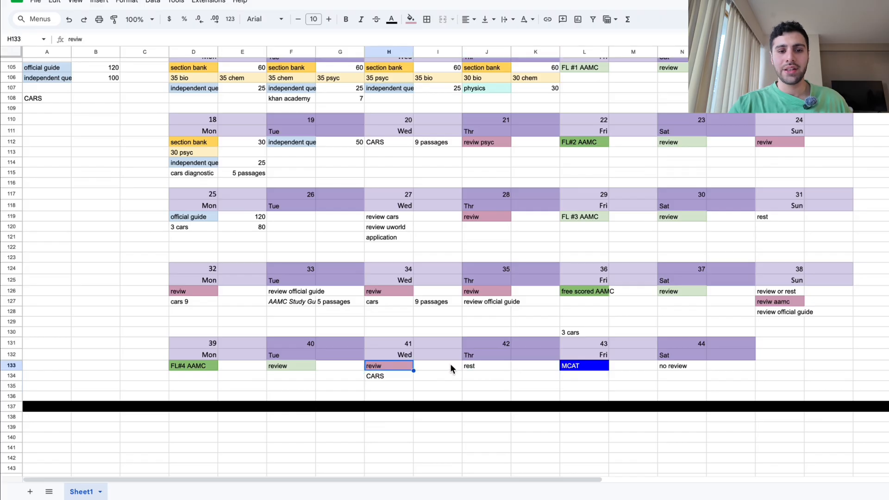
left_click_drag(487, 343, 535, 396)
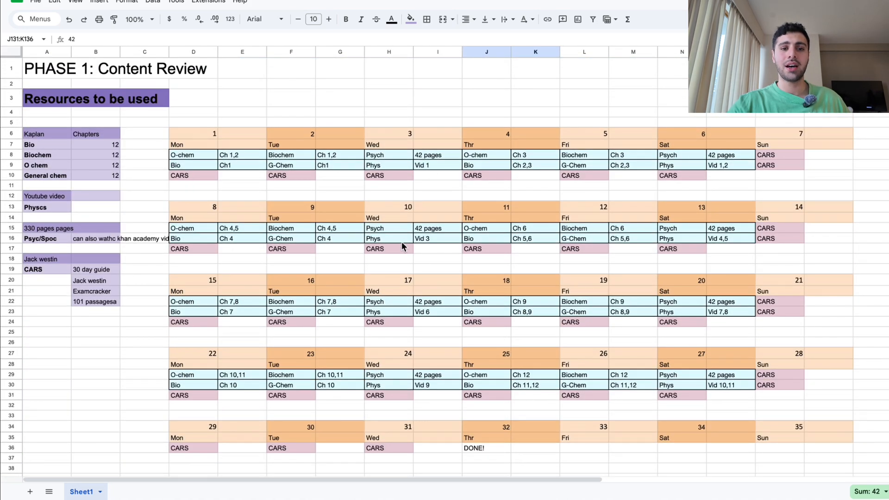
Scroll from Phase 1 through Phase 2 to Phase 3's final weeks at row 136.
scroll("down", 3)
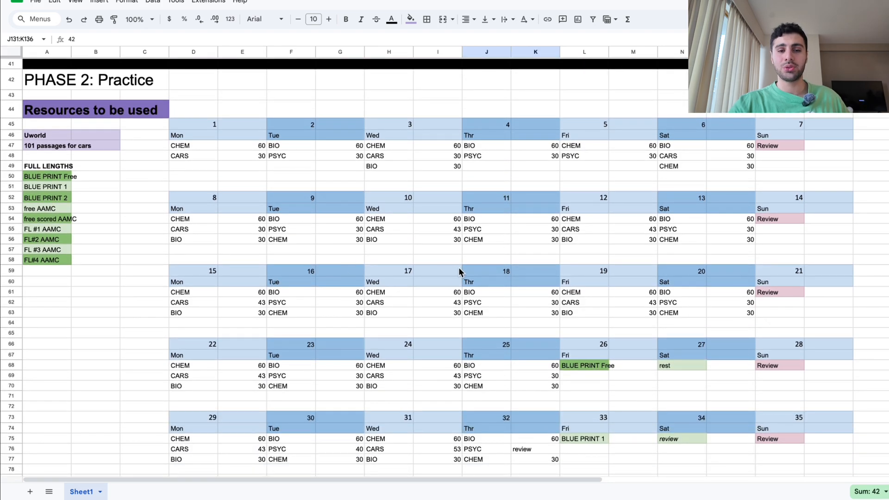
scroll("down", 3)
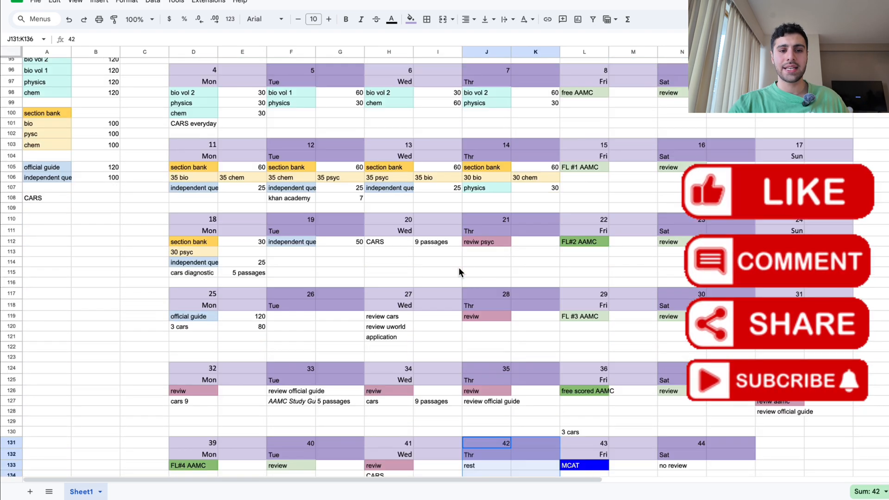
scroll("down", 3)
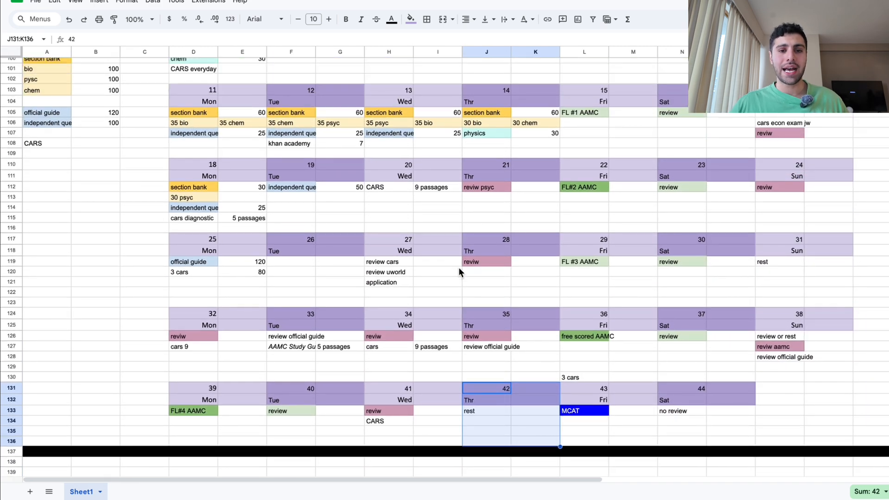